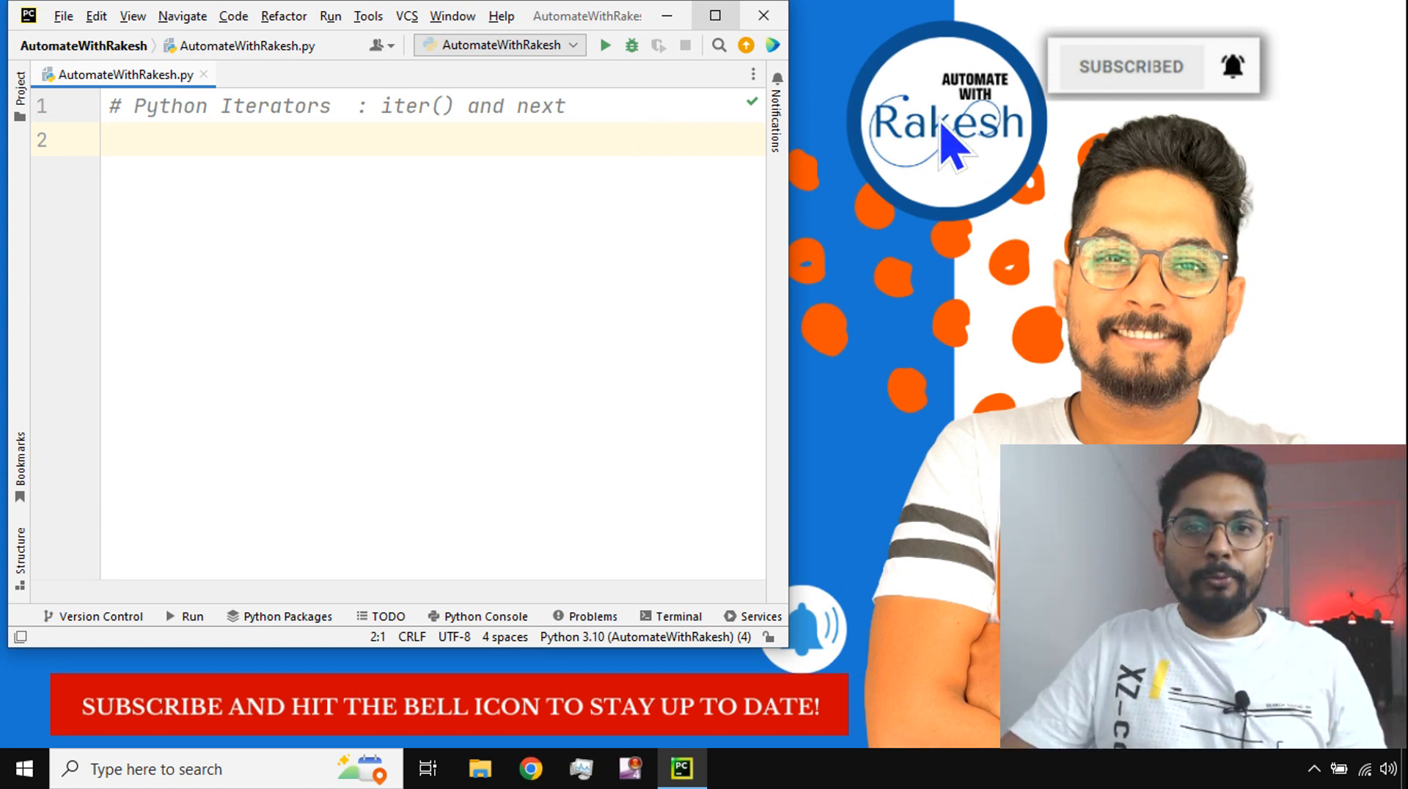
mouse_move(974, 157)
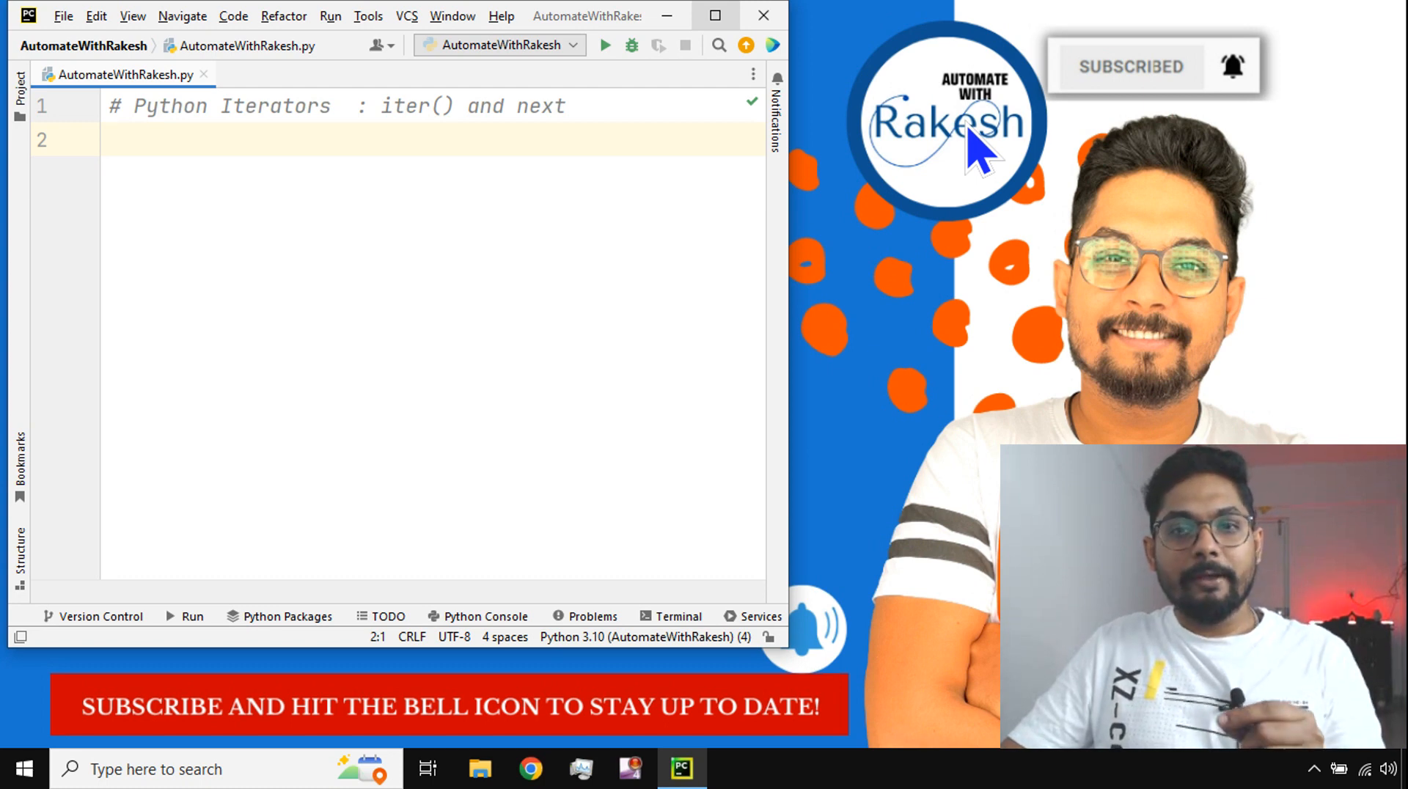
mouse_move(1024, 144)
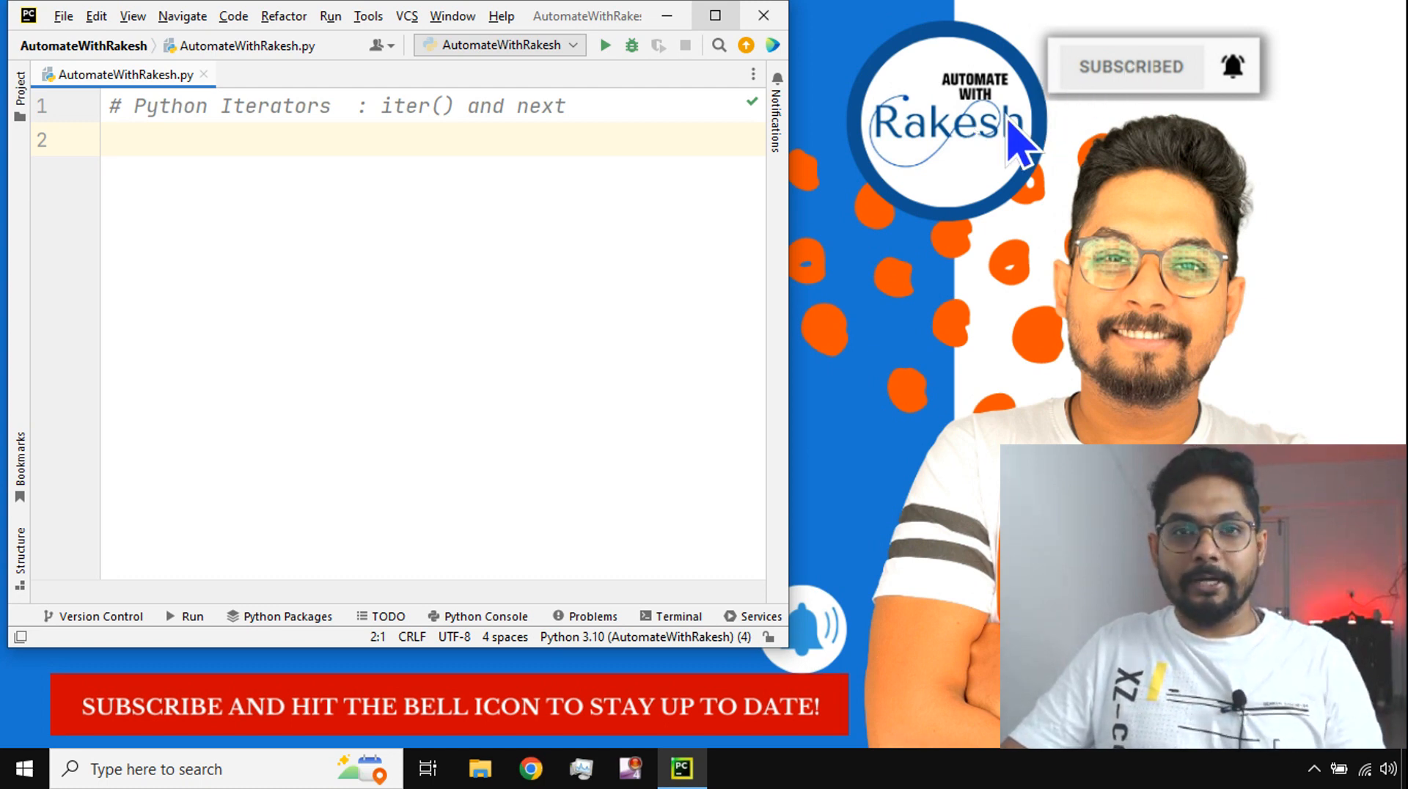
mouse_move(804, 144)
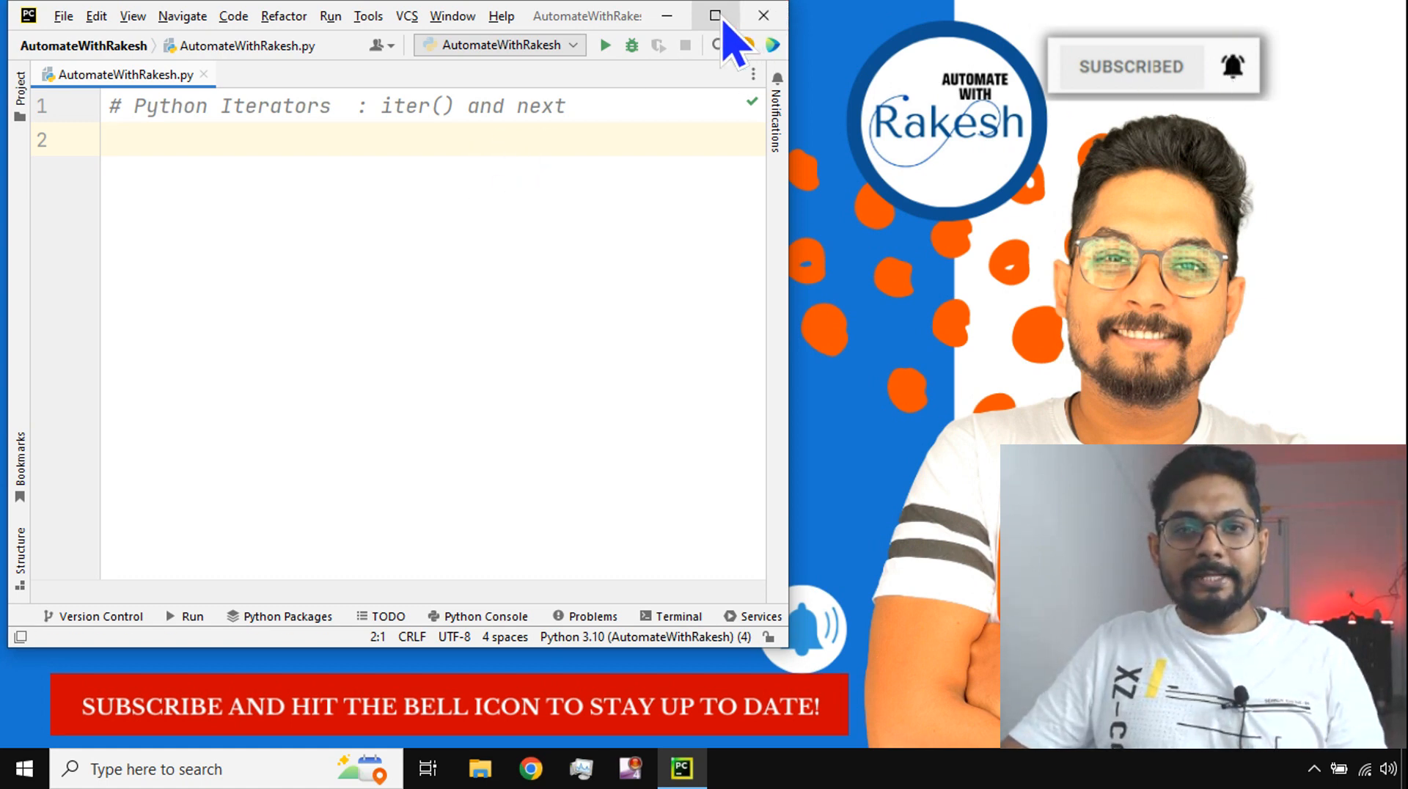
Maximise the window and define numbers = (1,2,3,4,5) in the script.
left_click(714, 15)
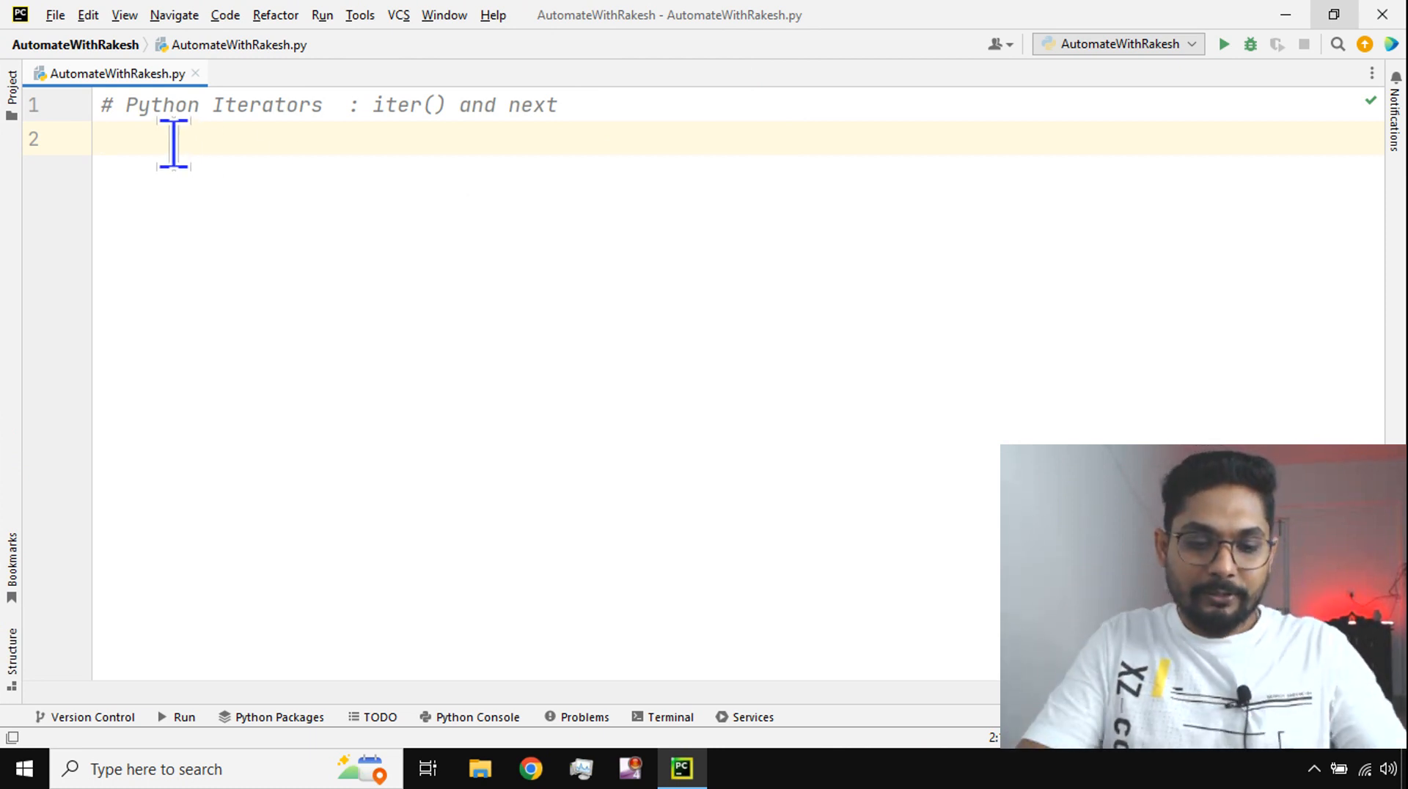
type("numbers")
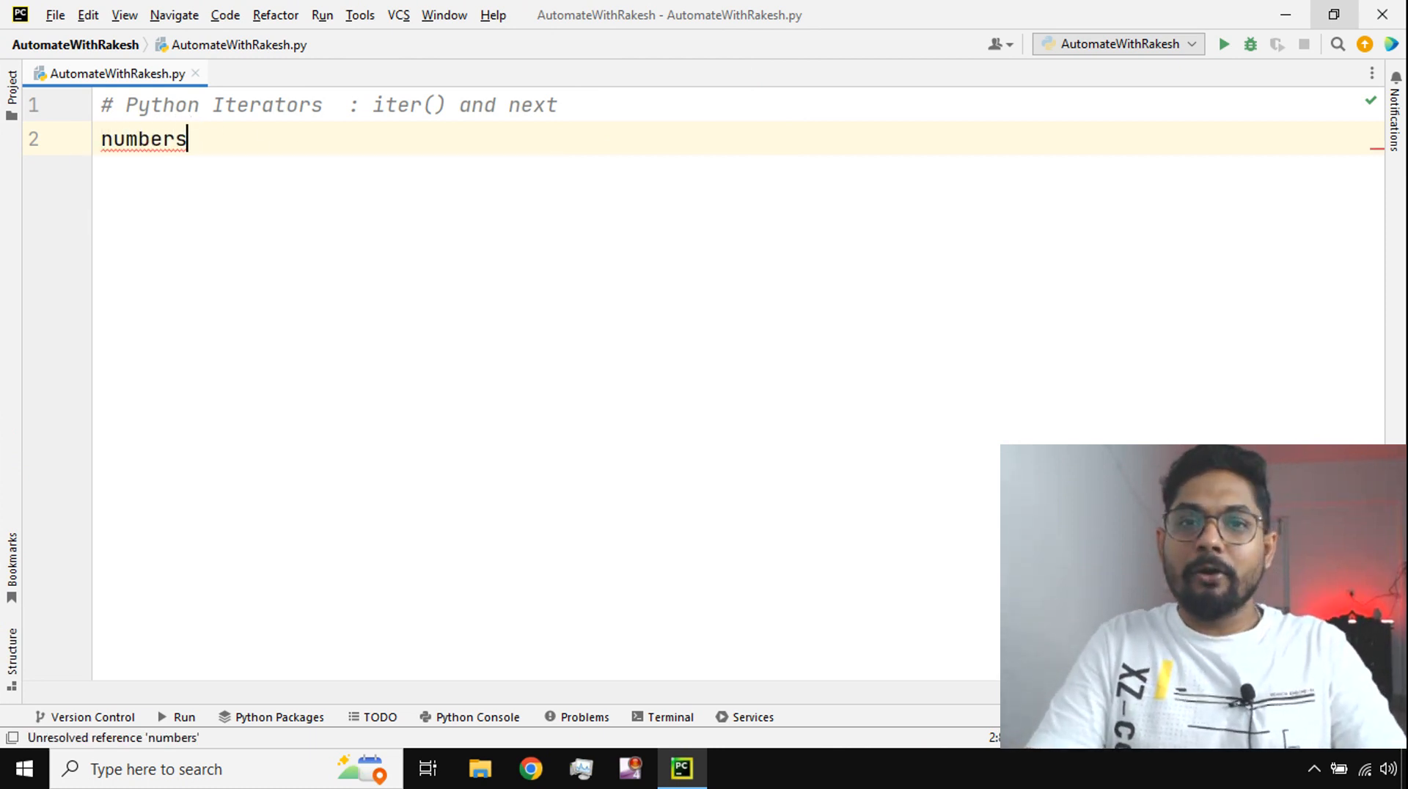
type("=")
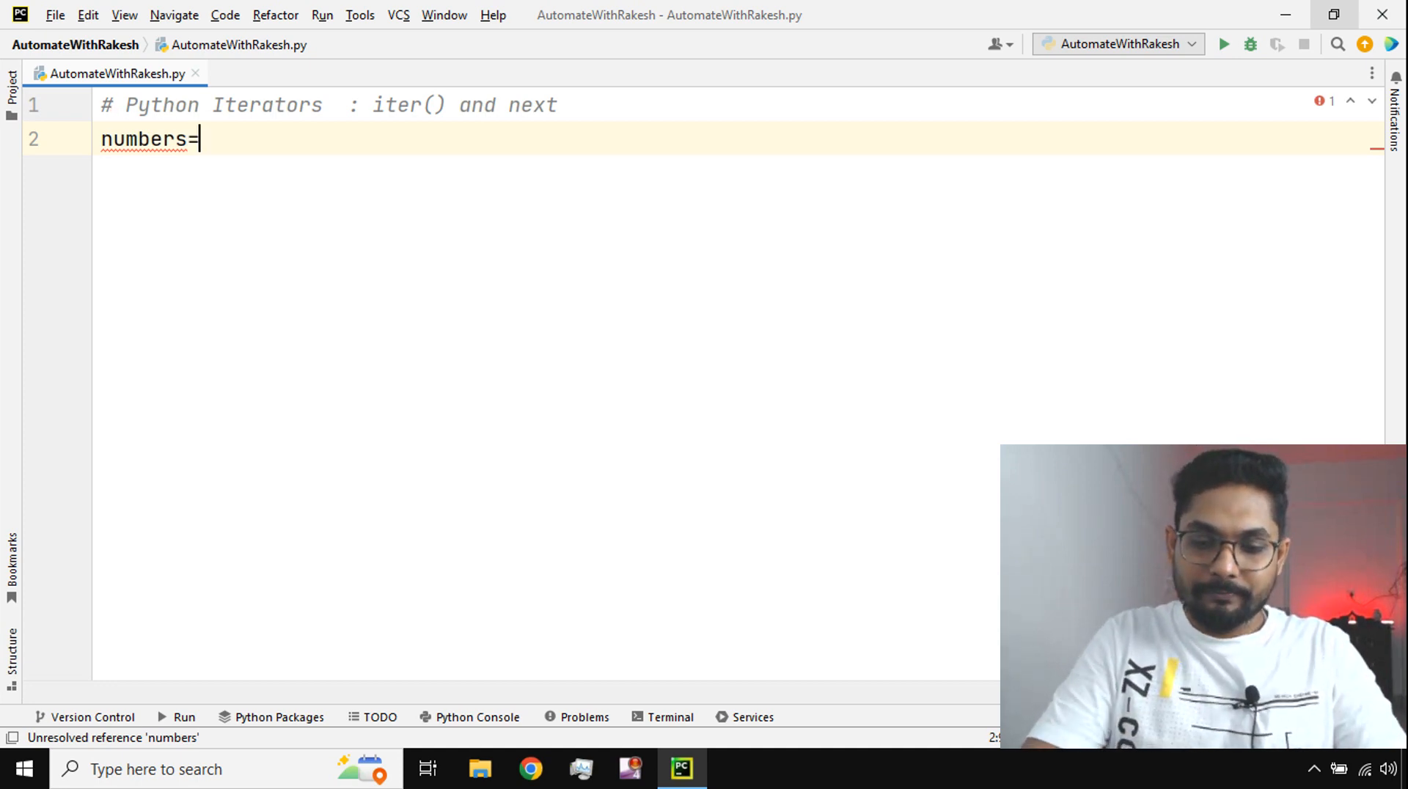
type("(1")
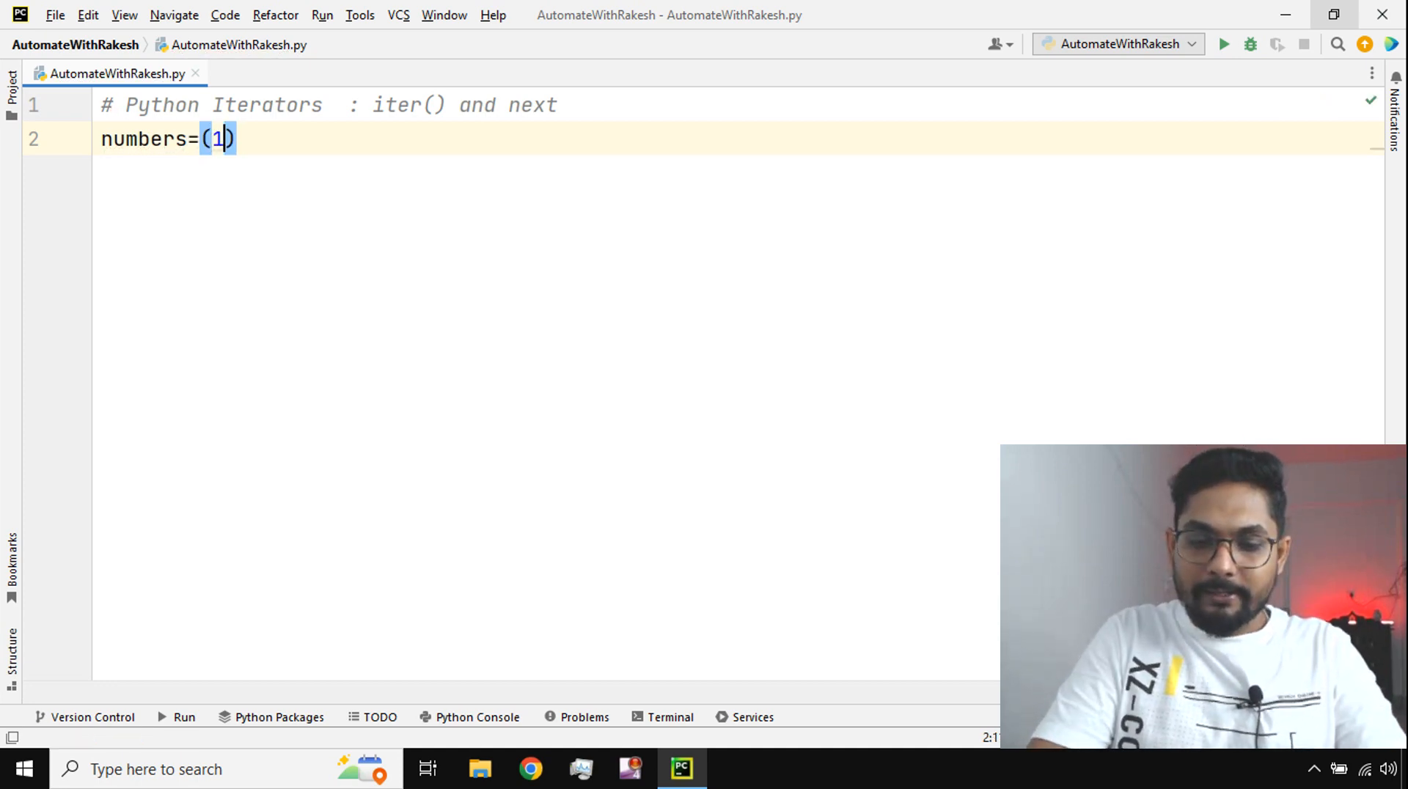
type(",2,")
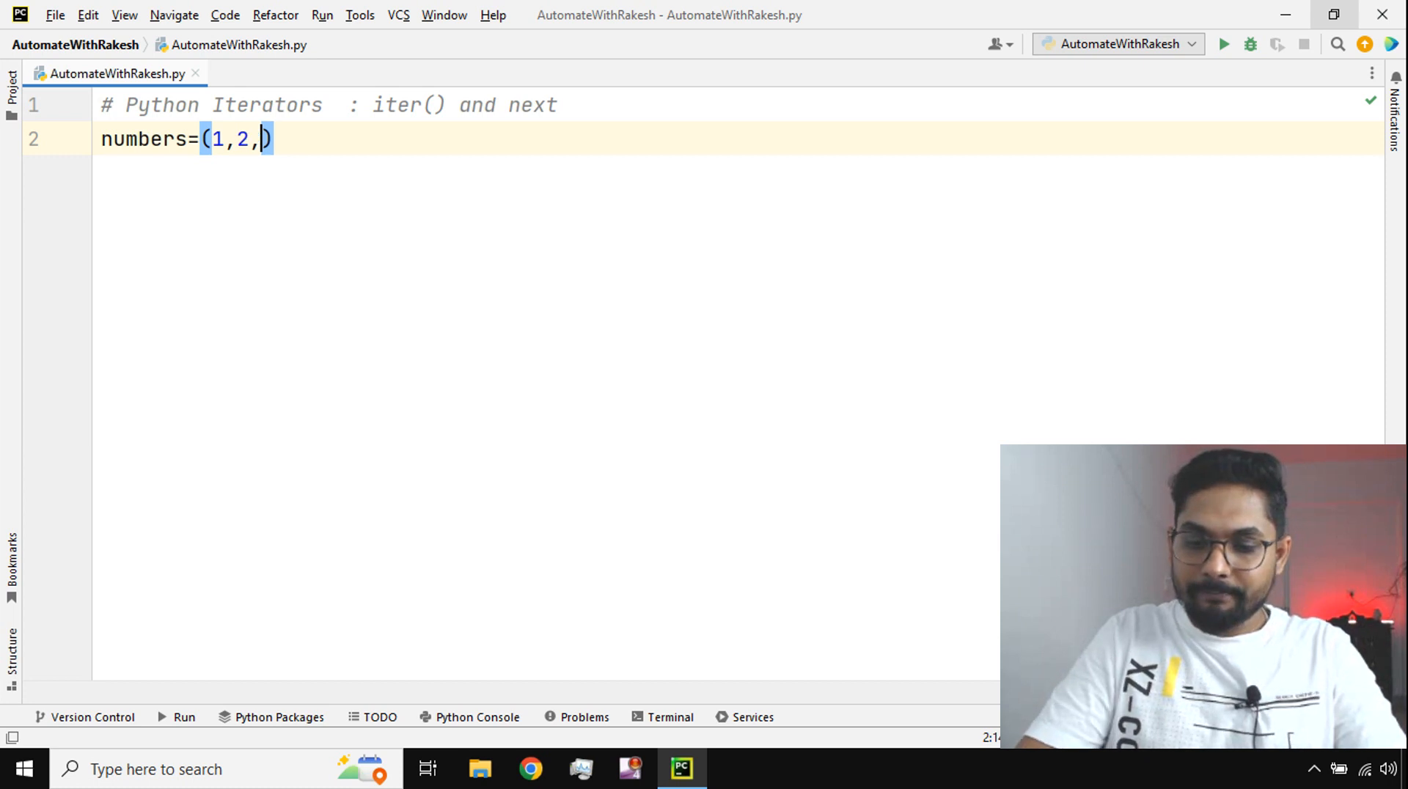
type("3,4,")
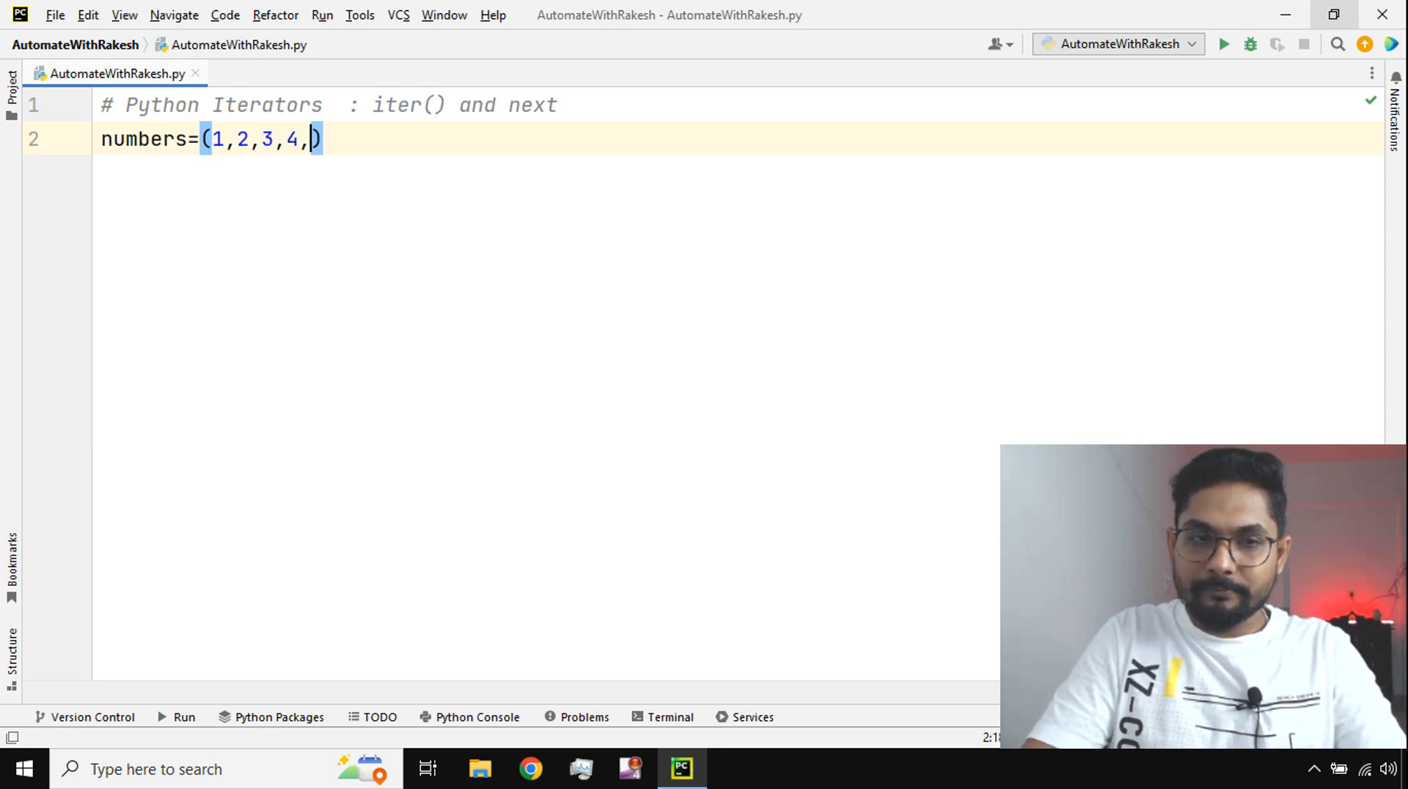
type("5")
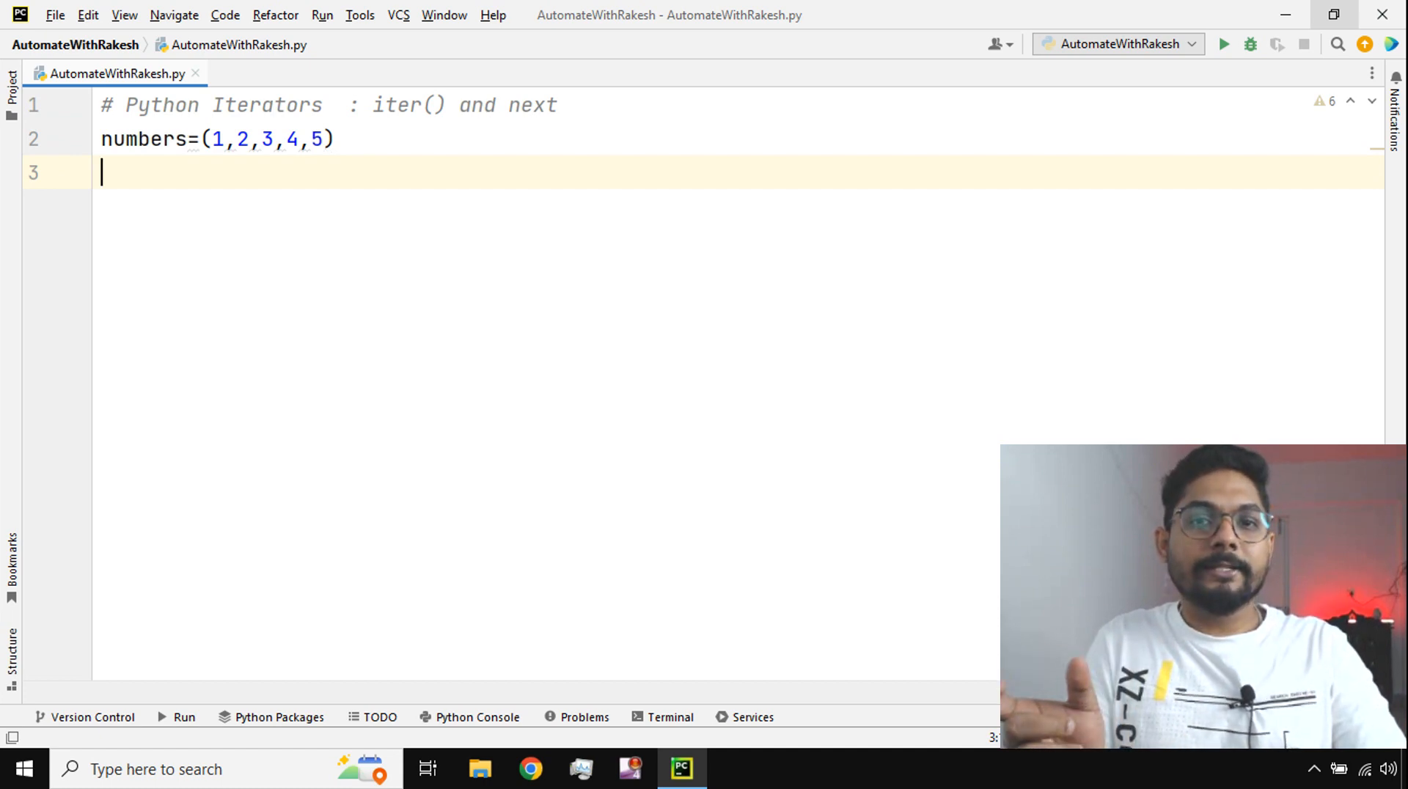
Add a for x in numbers loop whose body is print(x).
type("f")
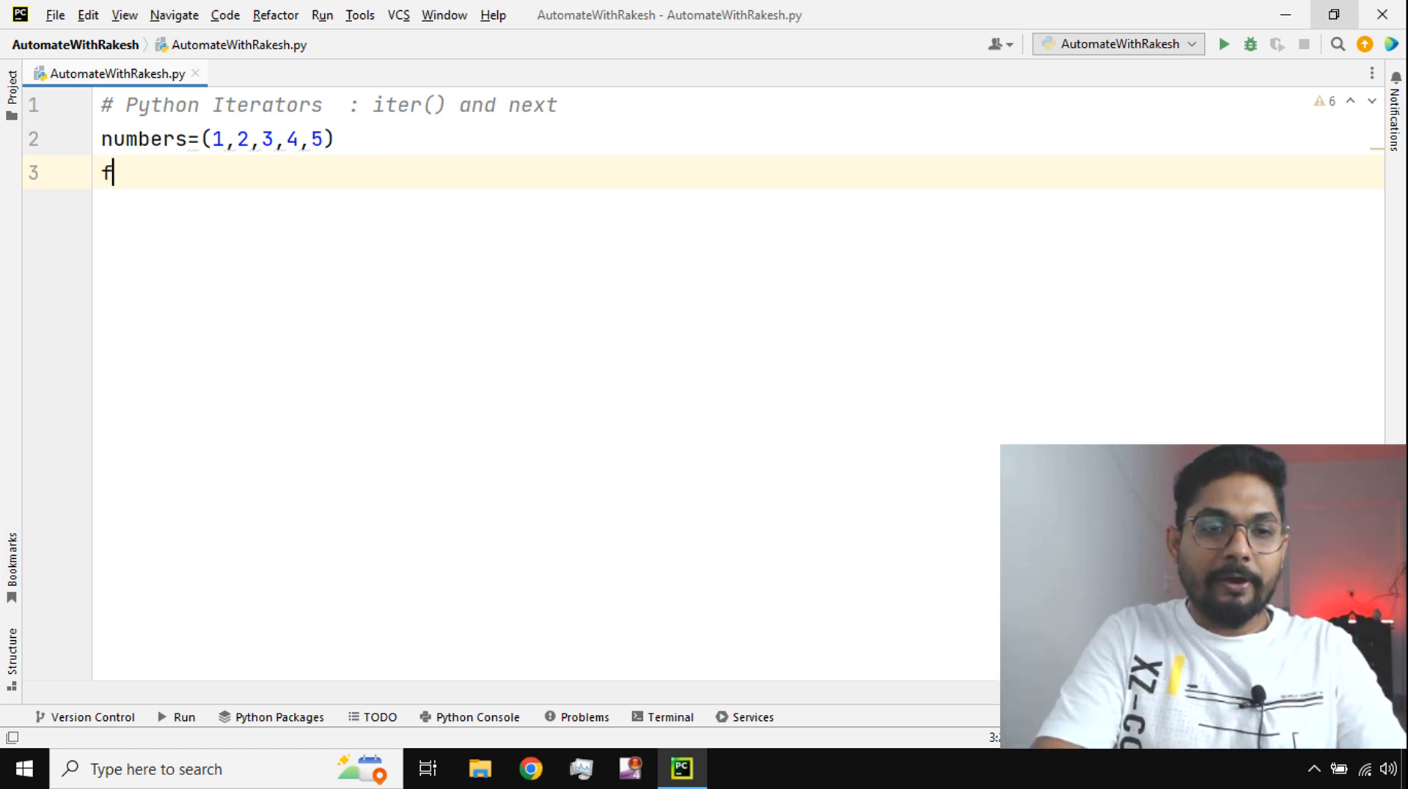
type("or x")
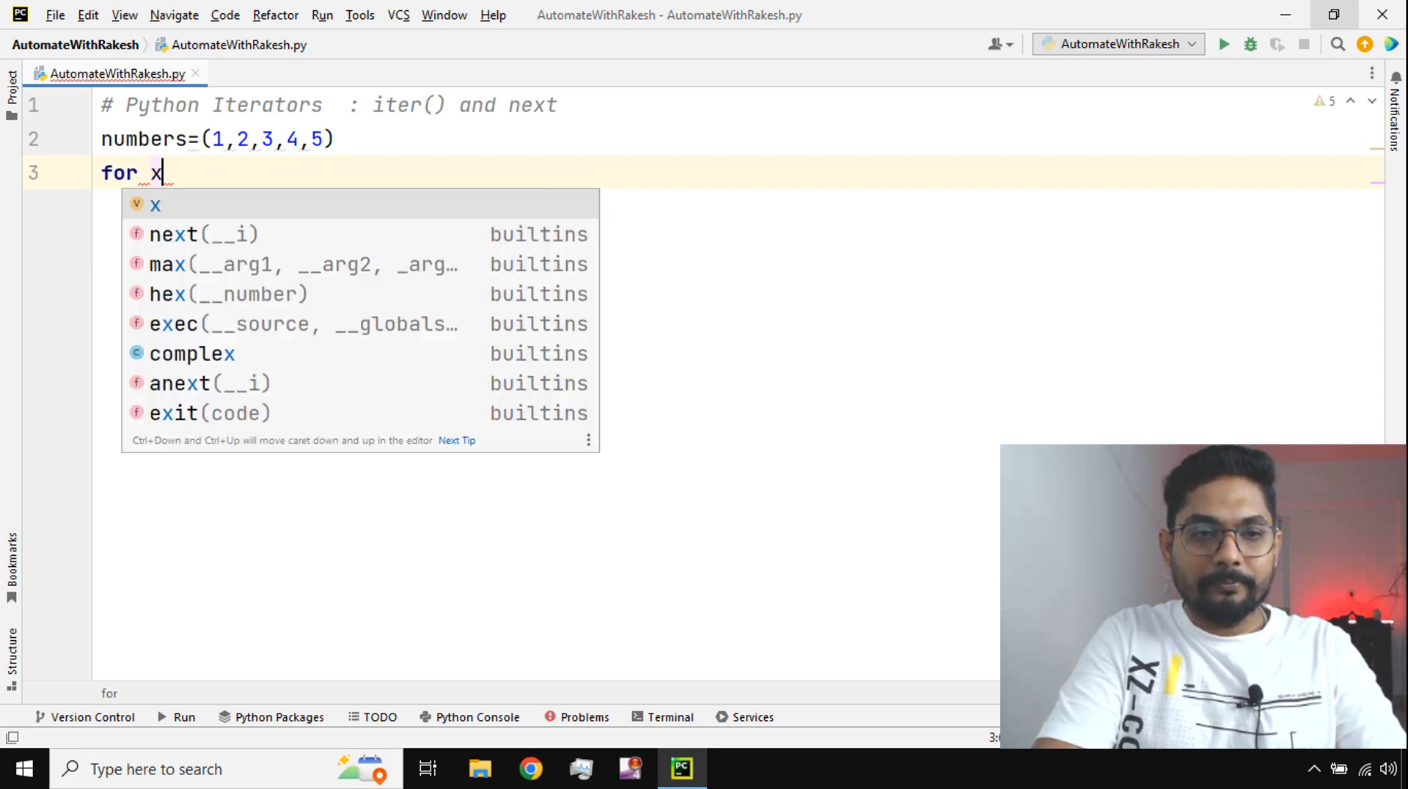
type("in numbers:")
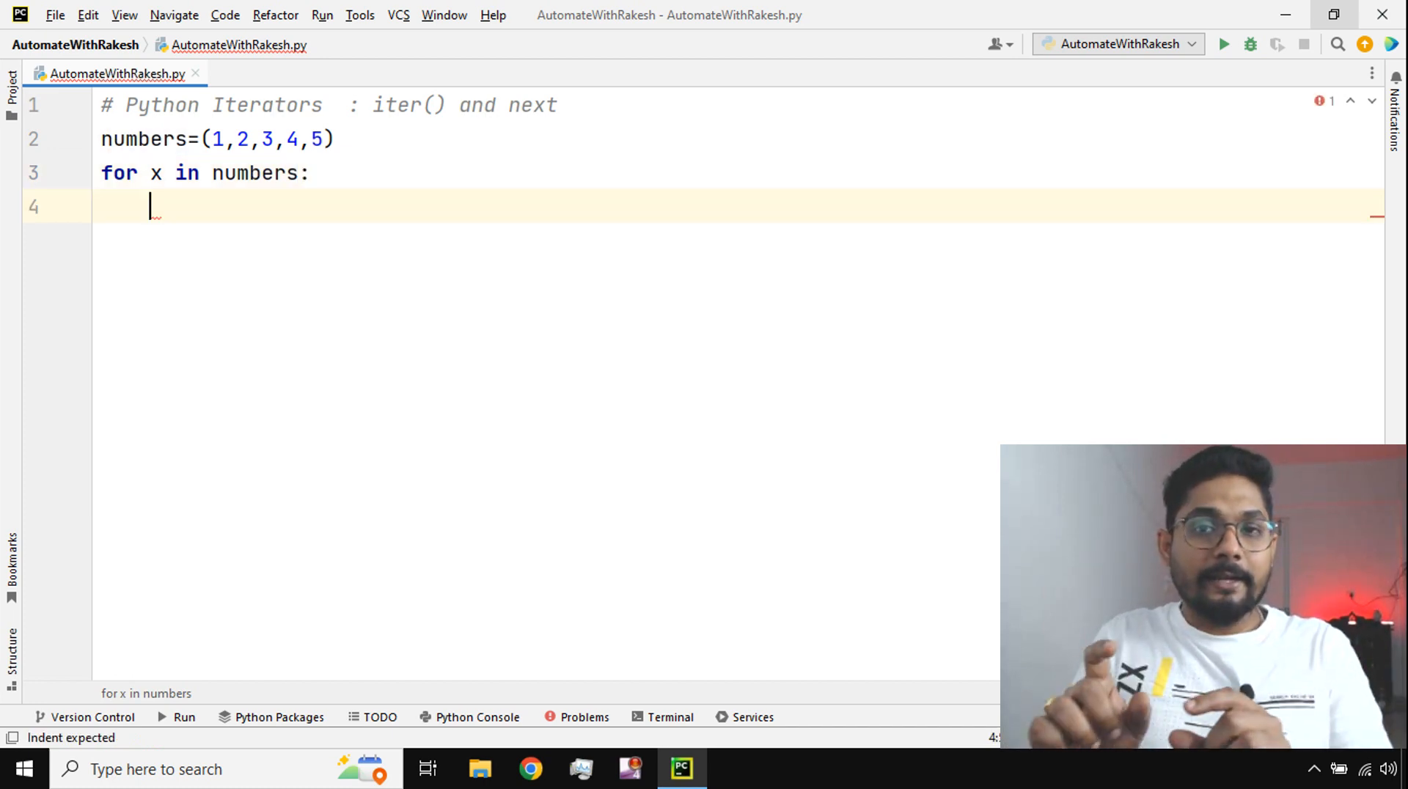
type("p")
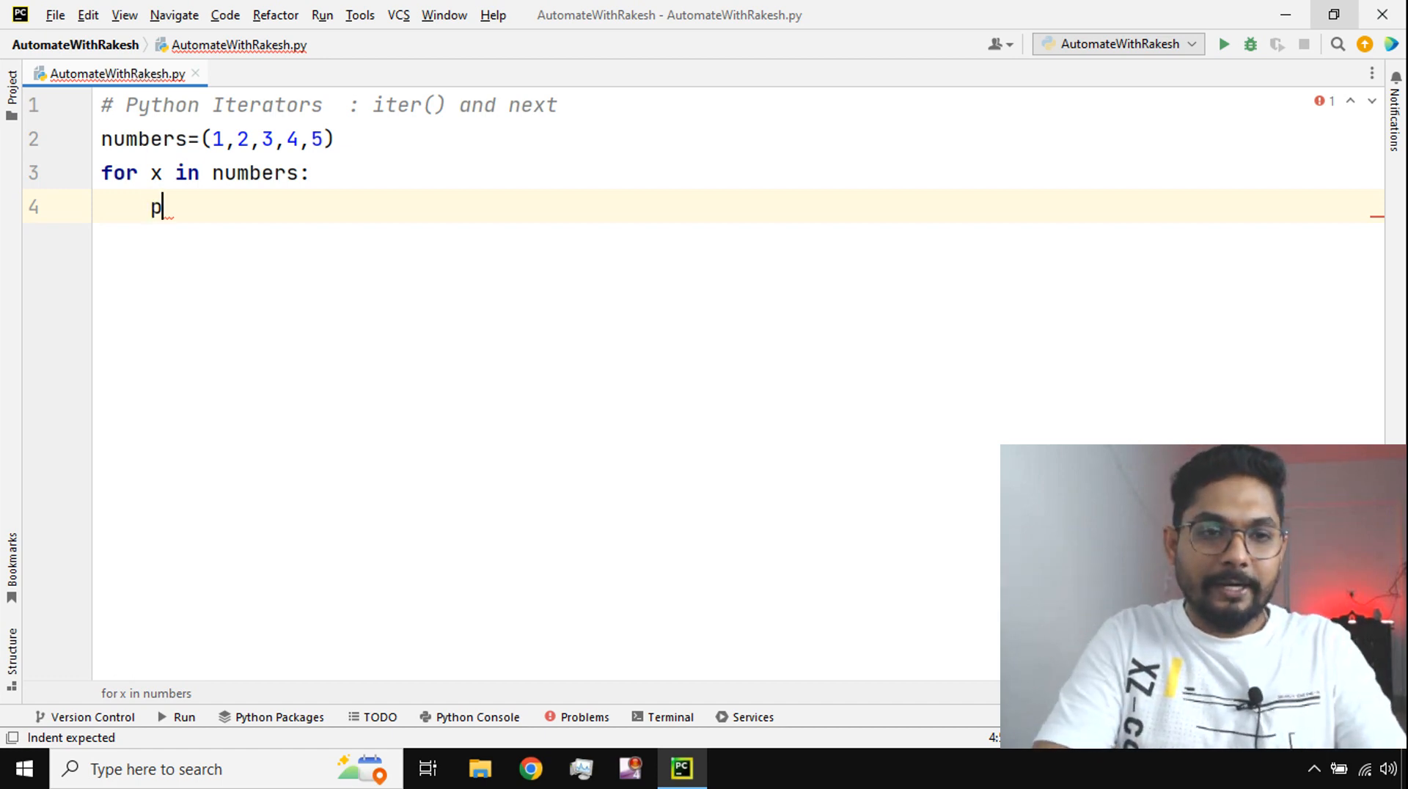
type("rint")
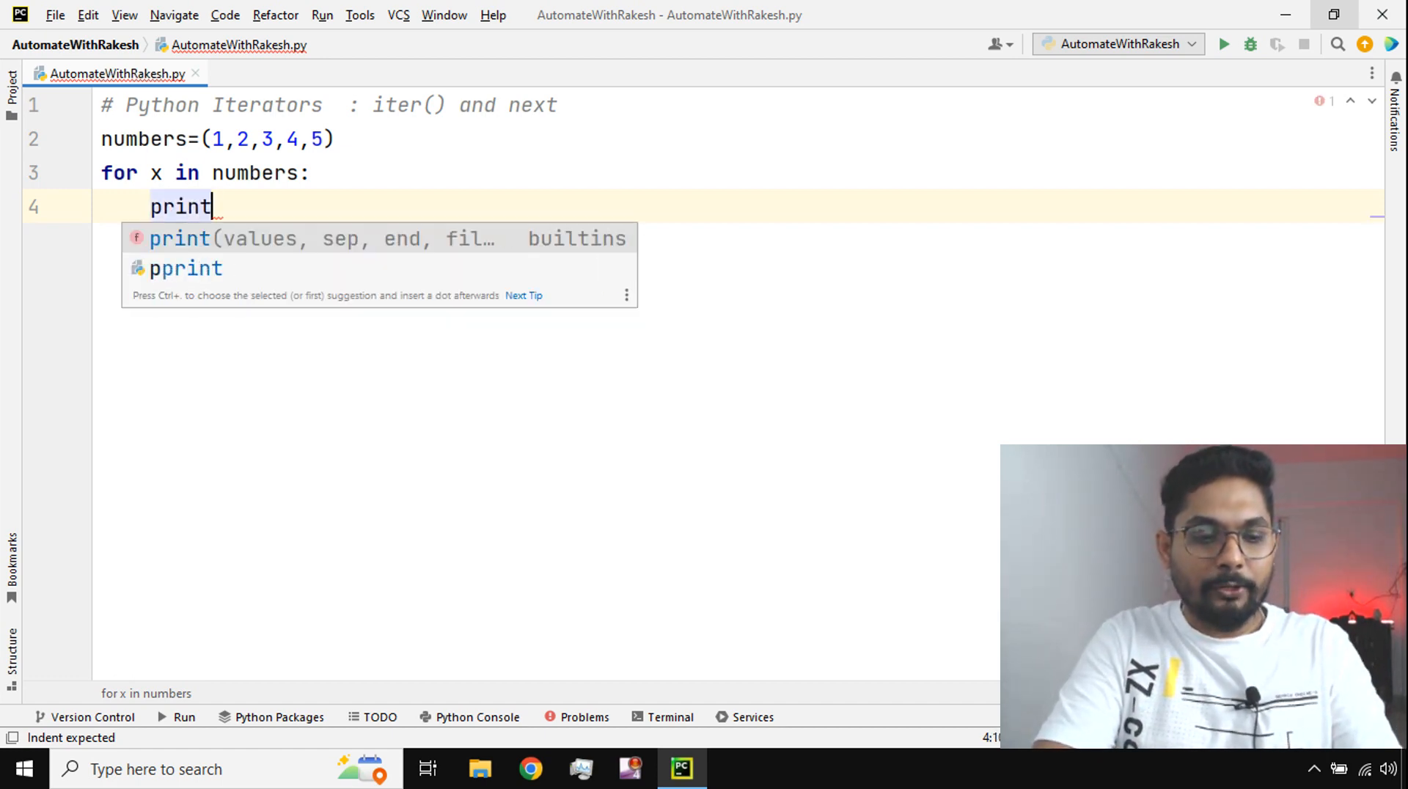
type("(x")
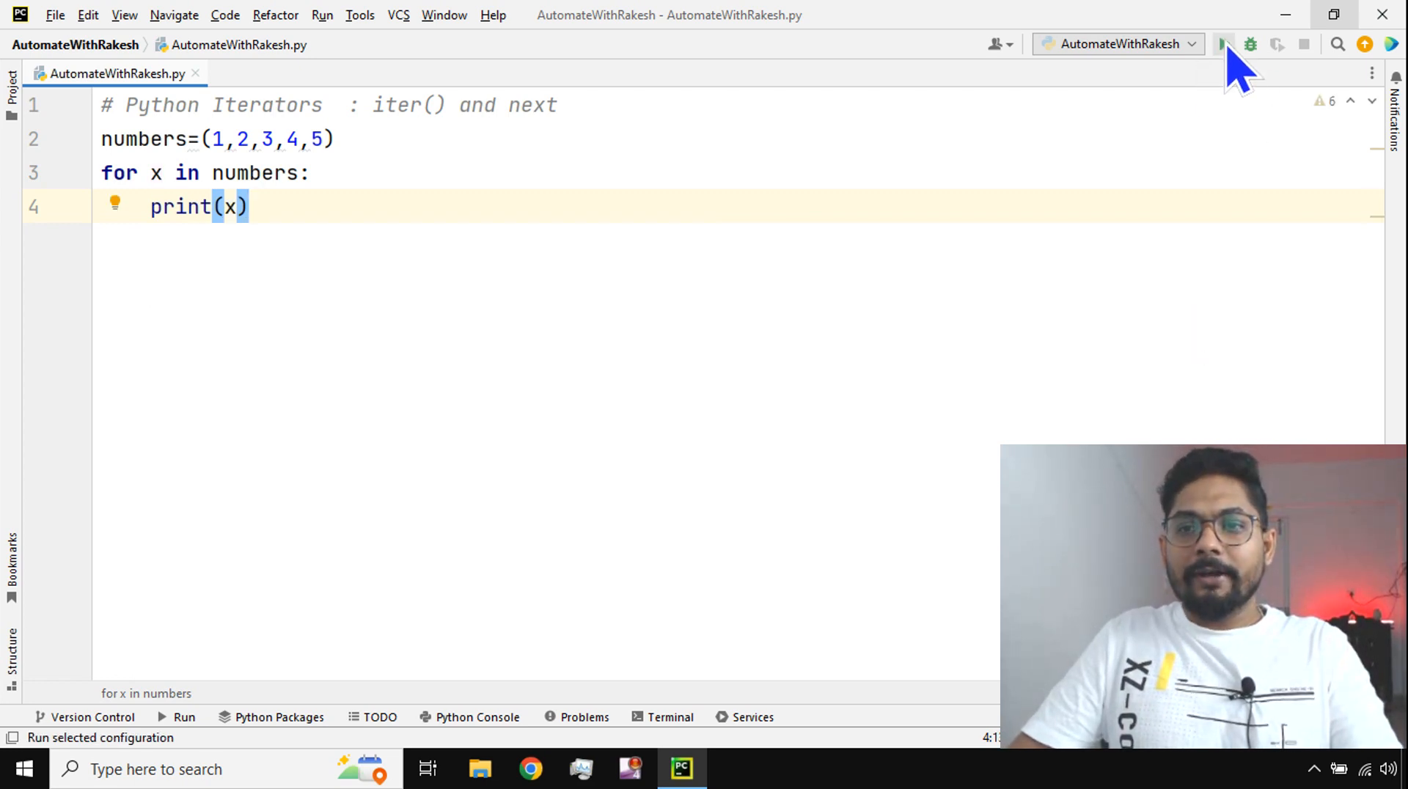
Run the script so the Run panel lists 1 through 5.
left_click(1224, 44)
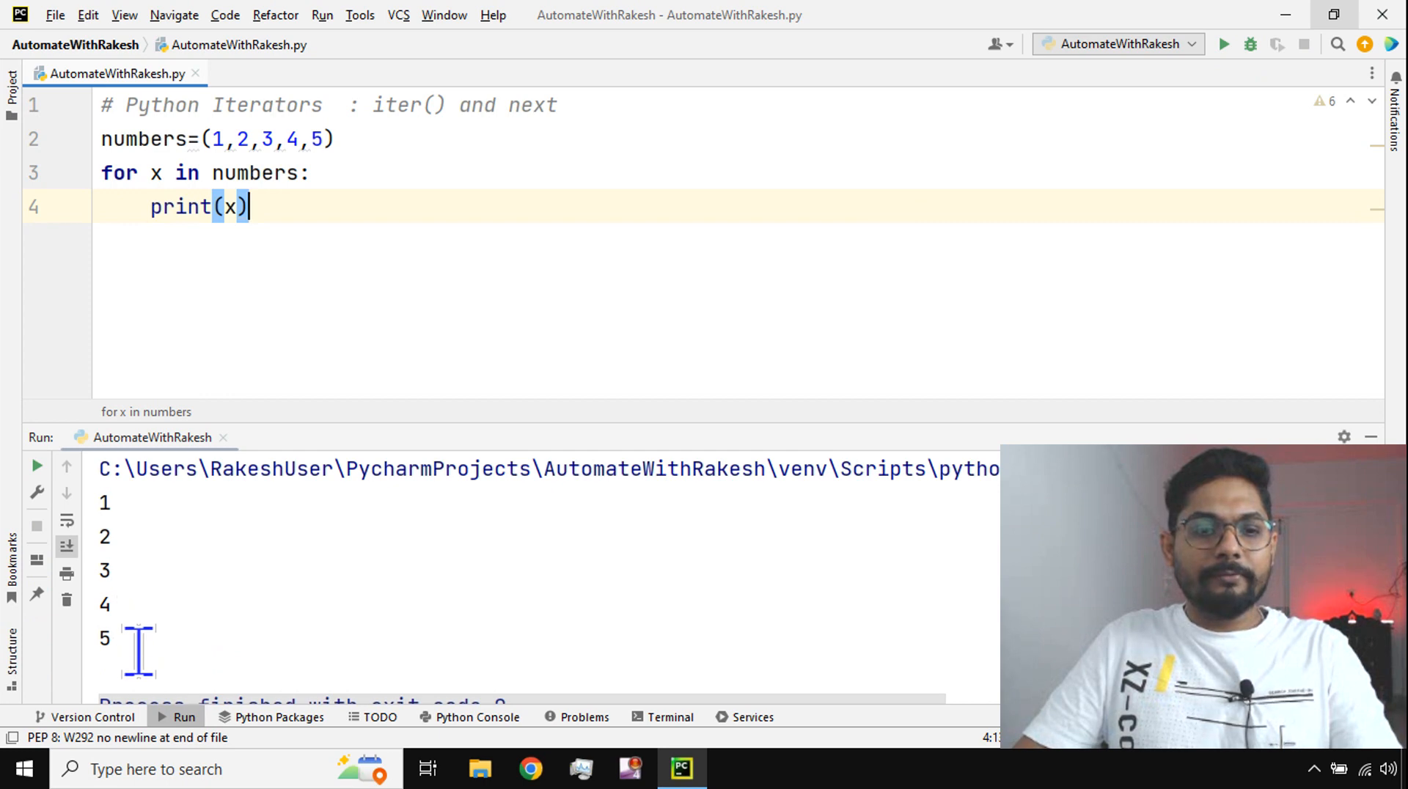
mouse_move(287, 148)
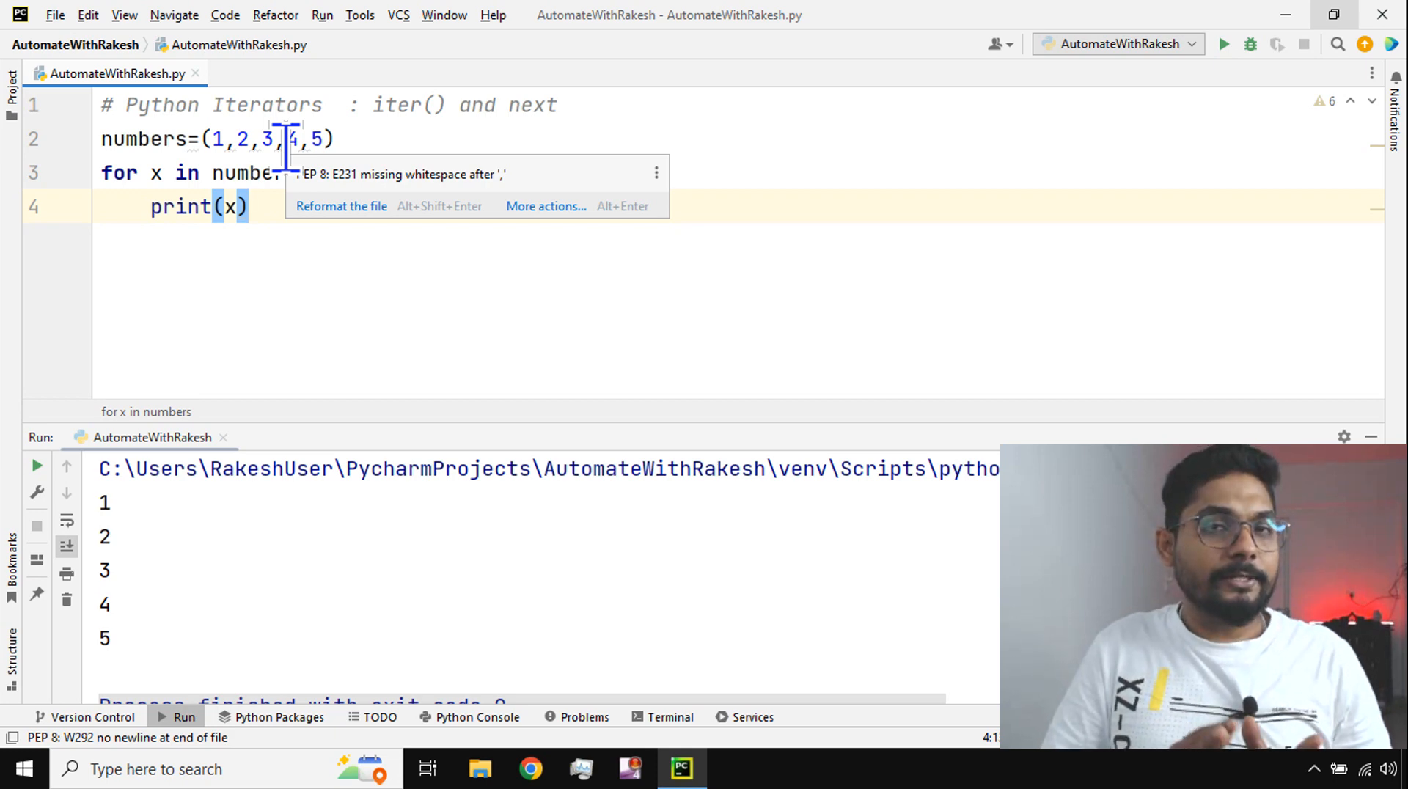
mouse_move(423, 35)
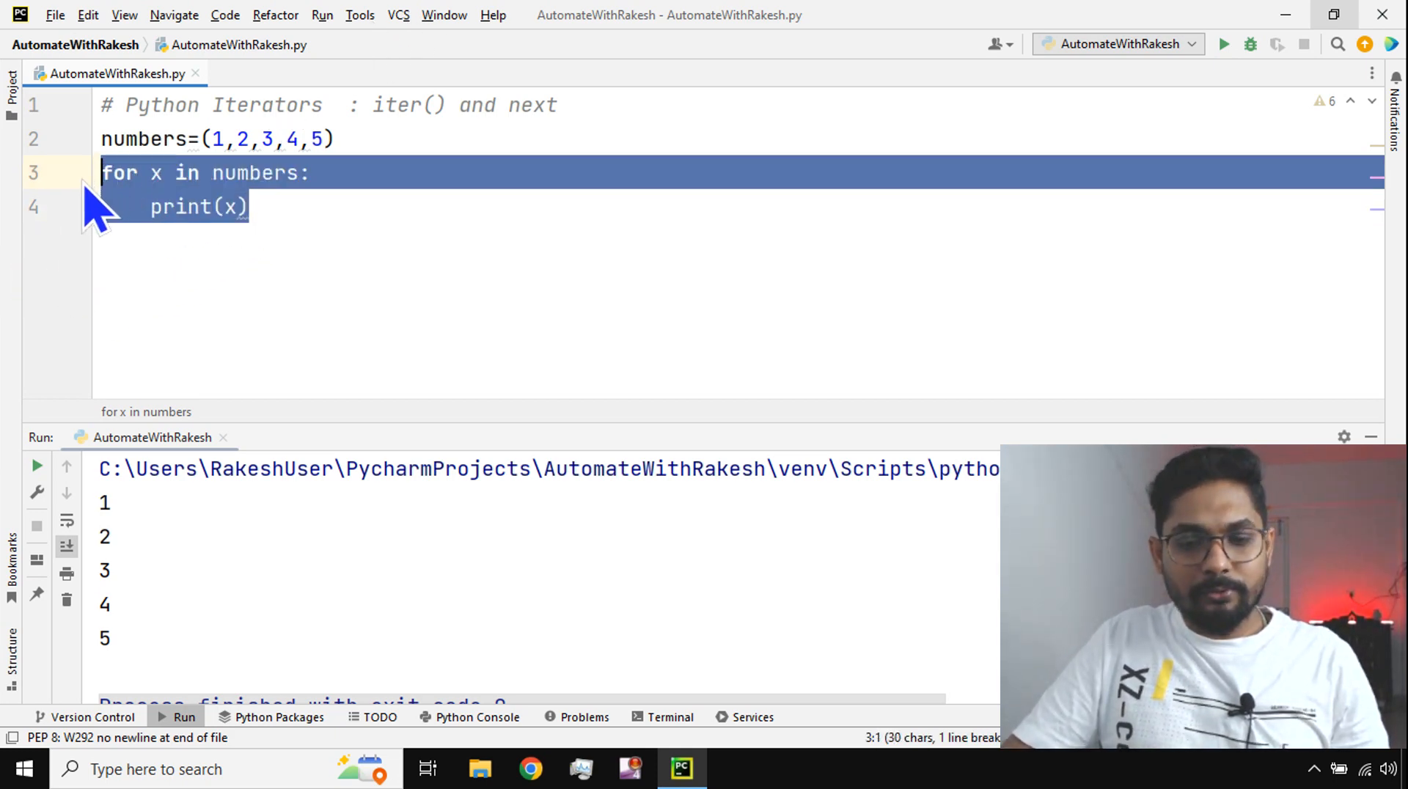
Replace the for loop with x = iter(numbers) on line 3.
key("Delete")
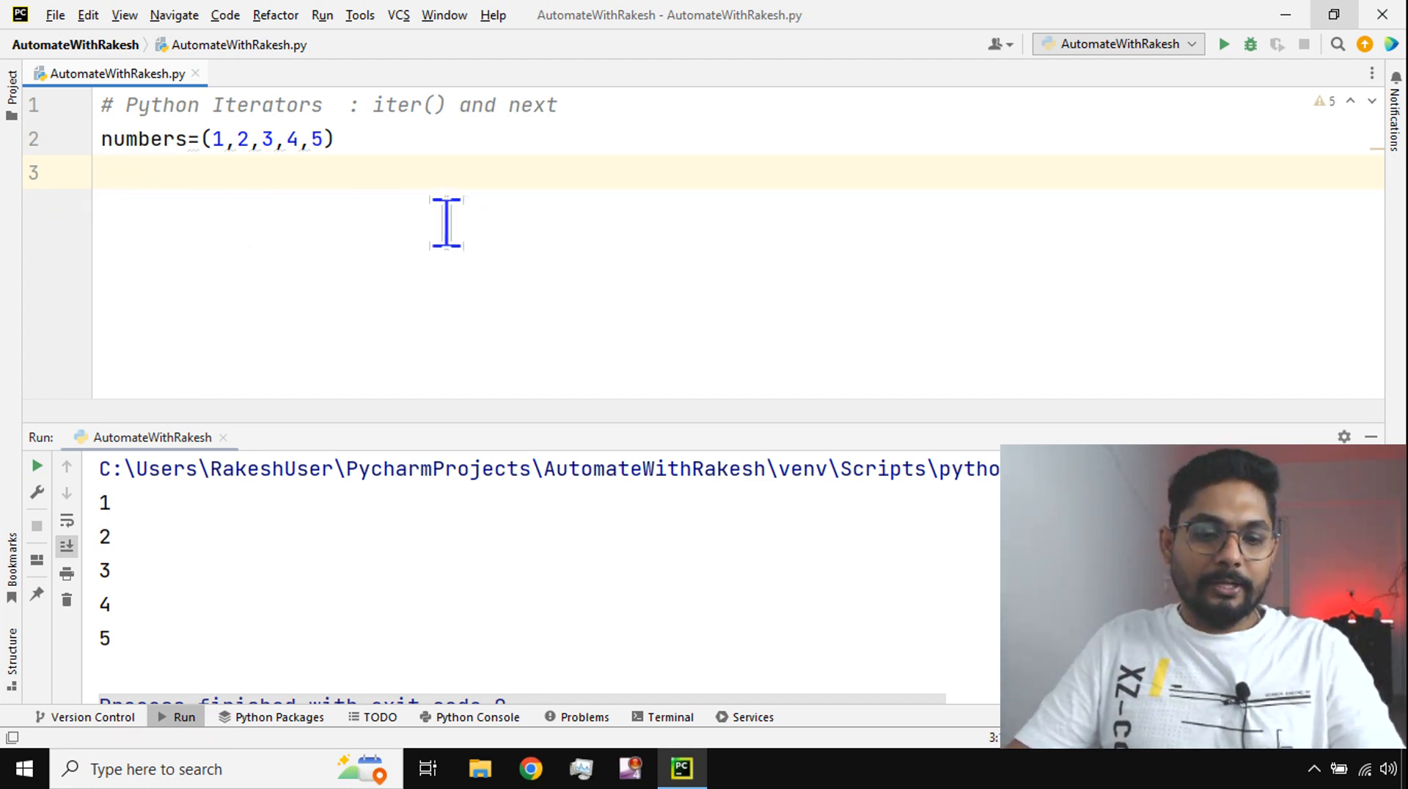
double_click(393, 106)
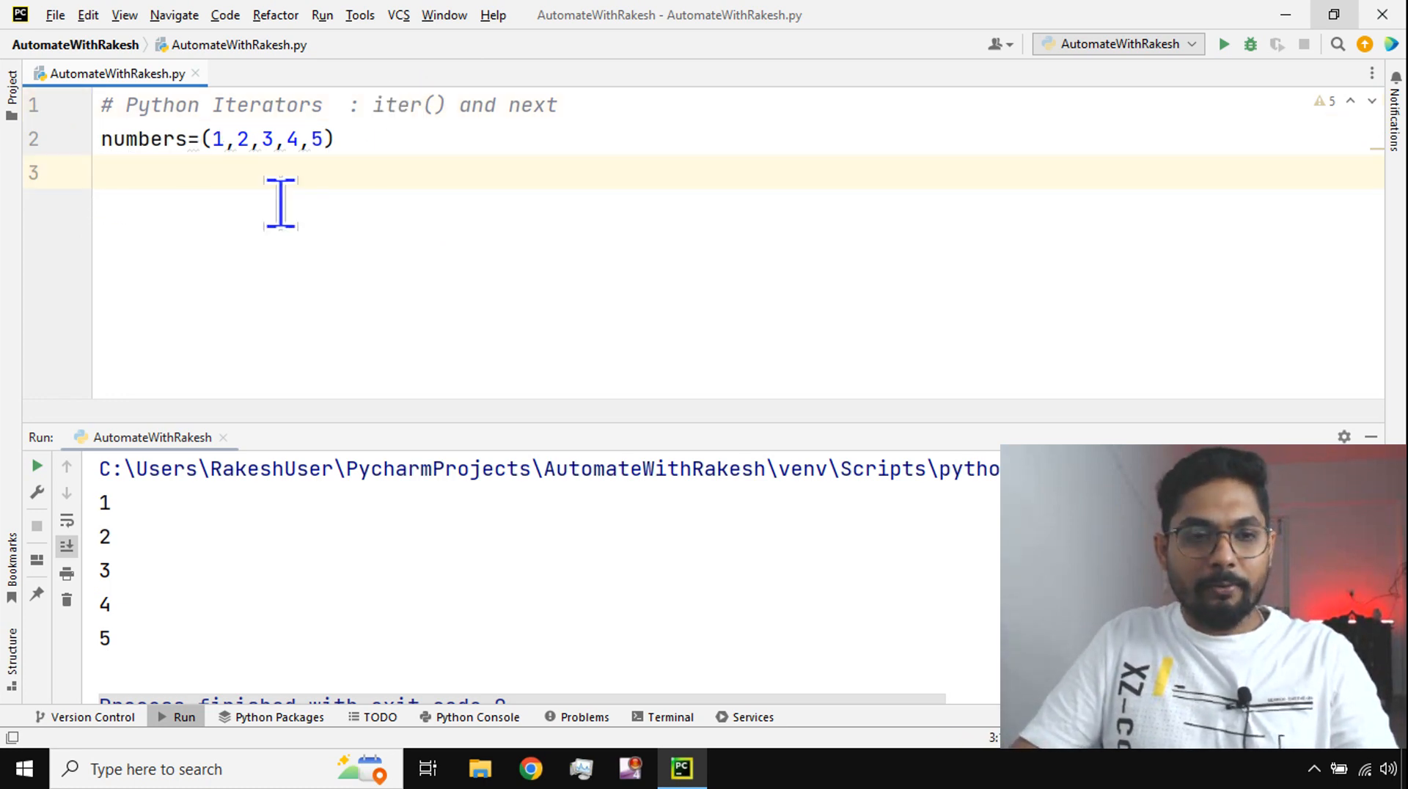
type("x=")
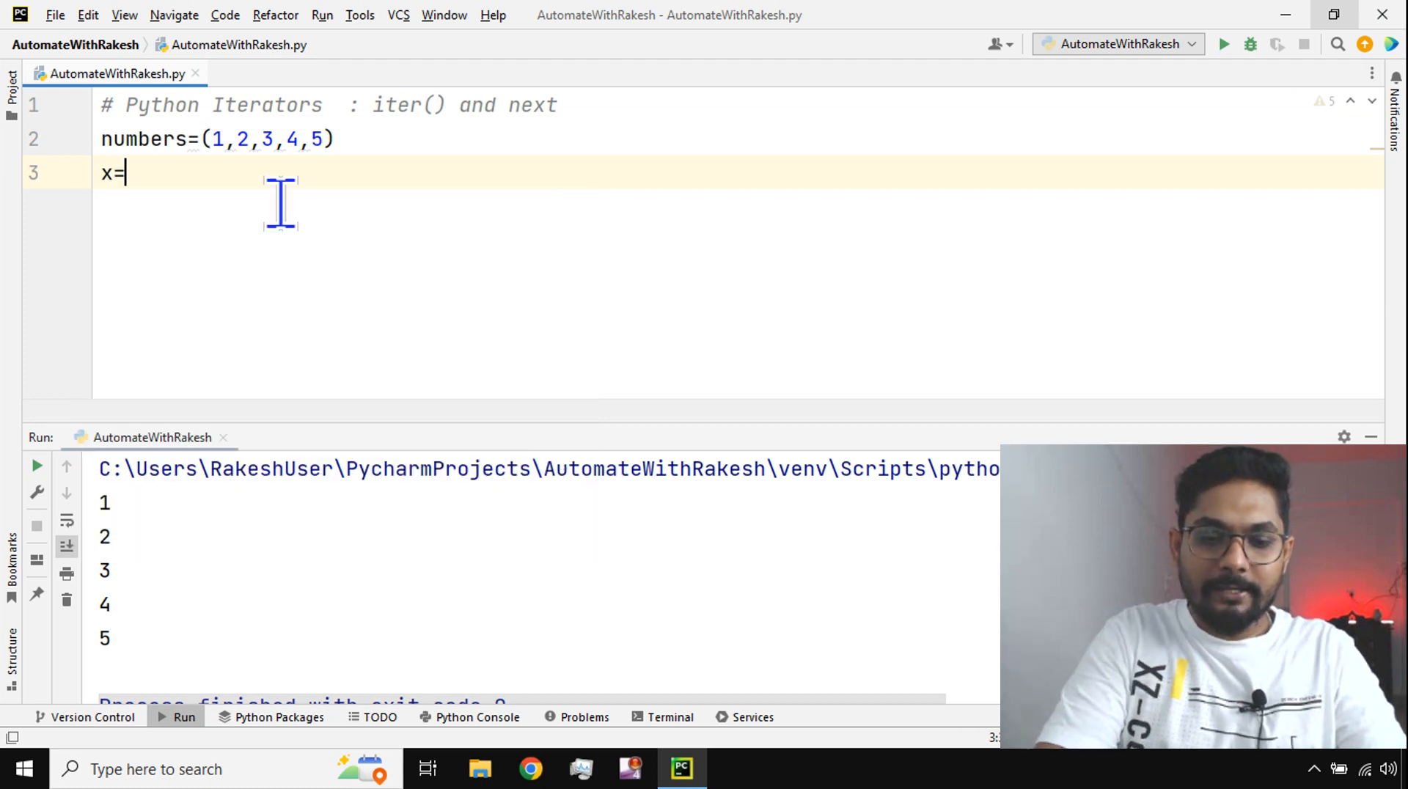
type("iter")
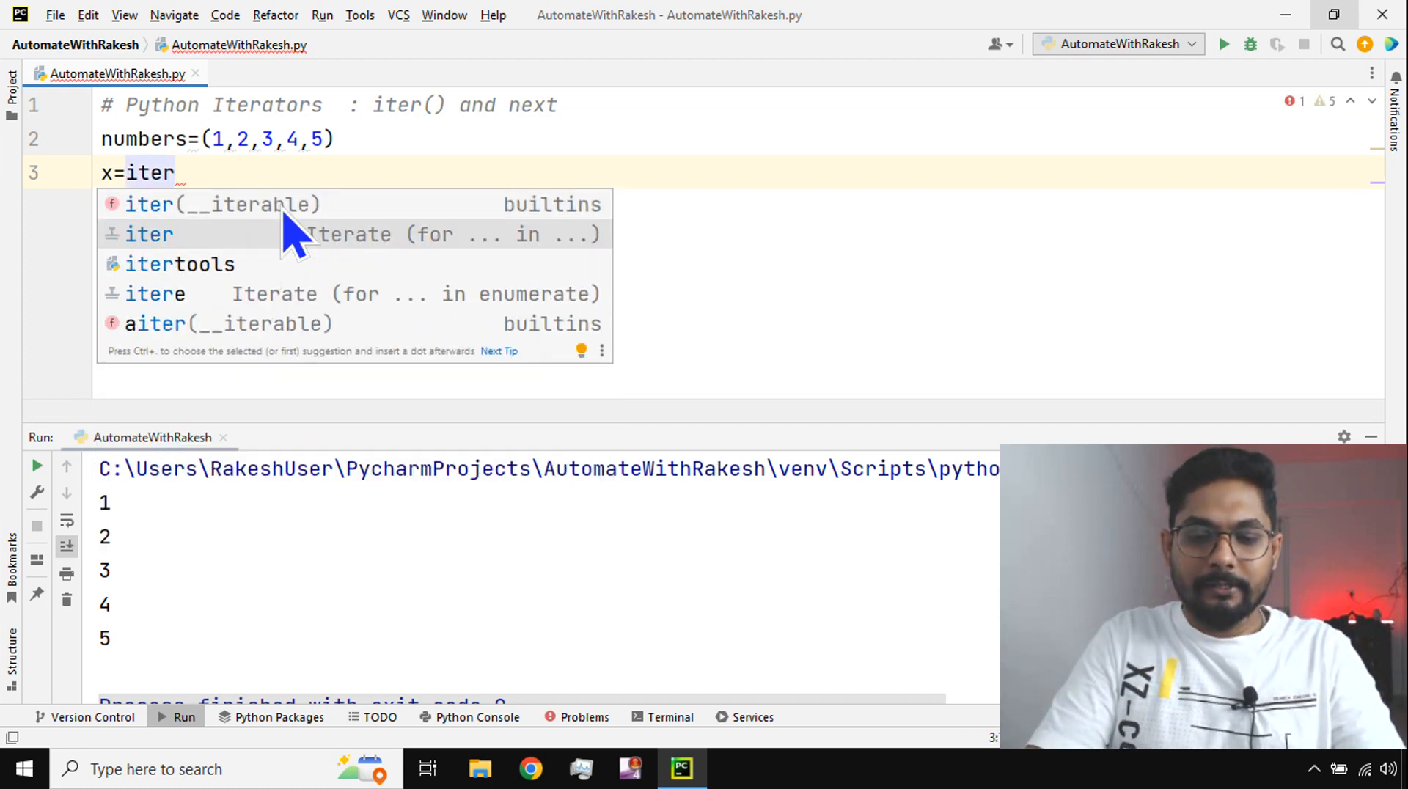
left_click(148, 204)
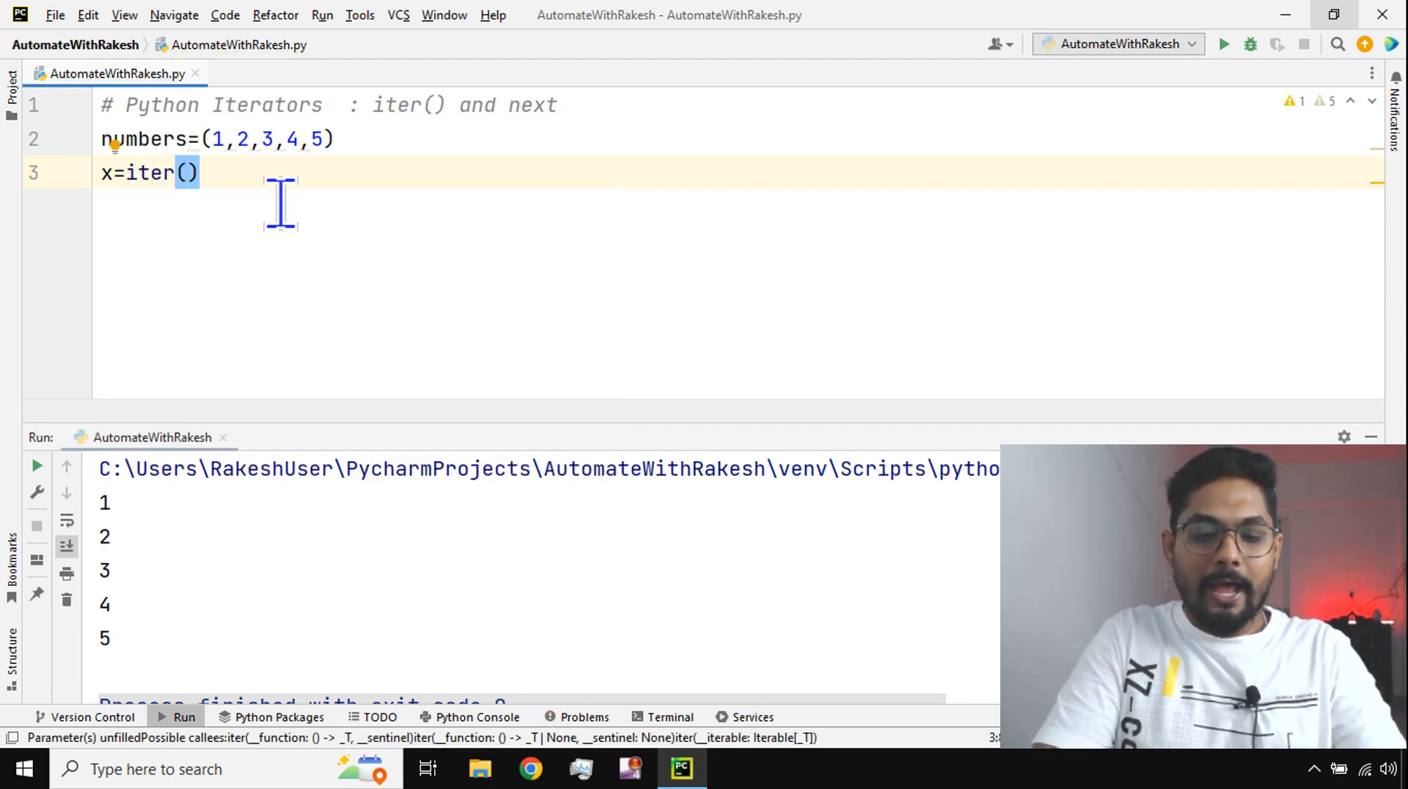
type("numbers")
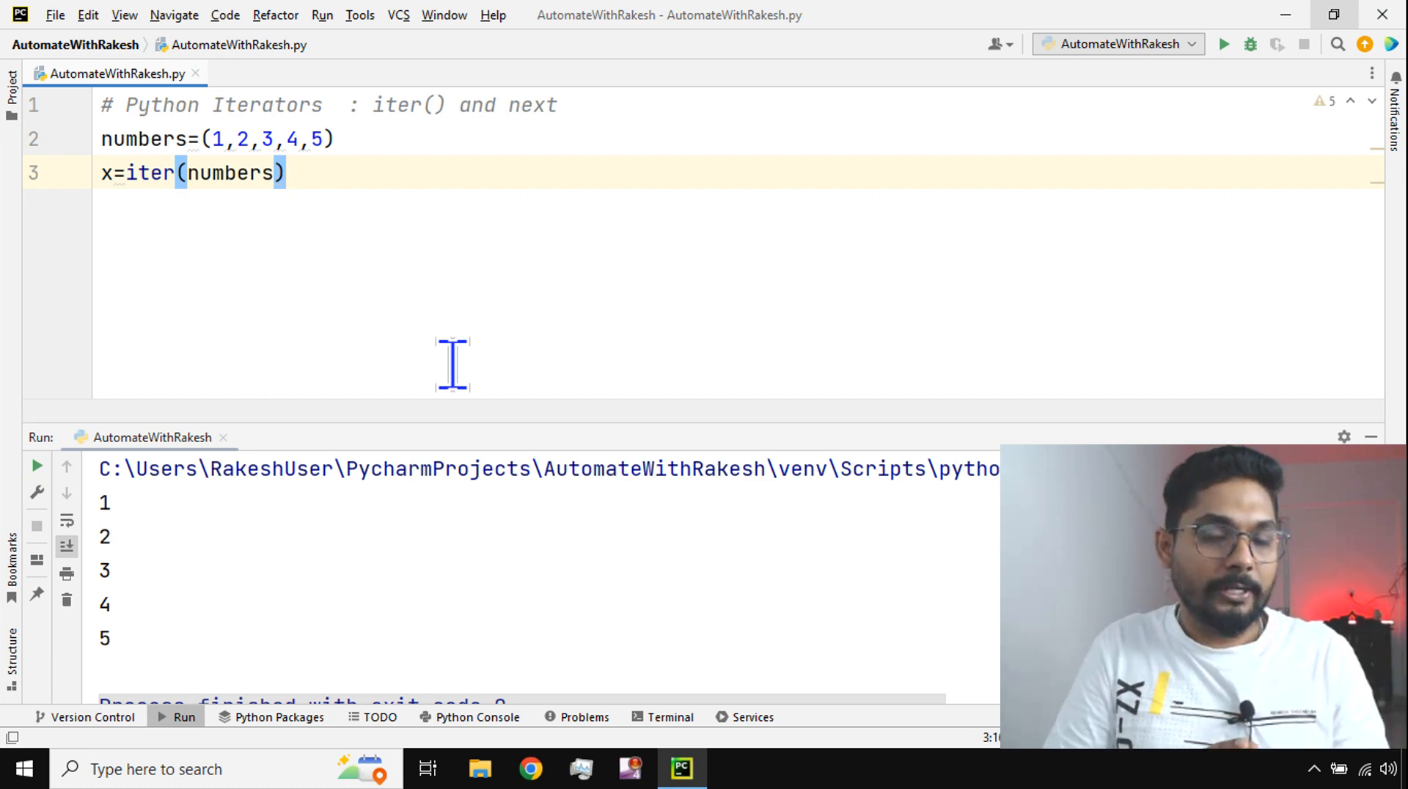
Begin a print statement on the line below the iterator assignment.
key("enter")
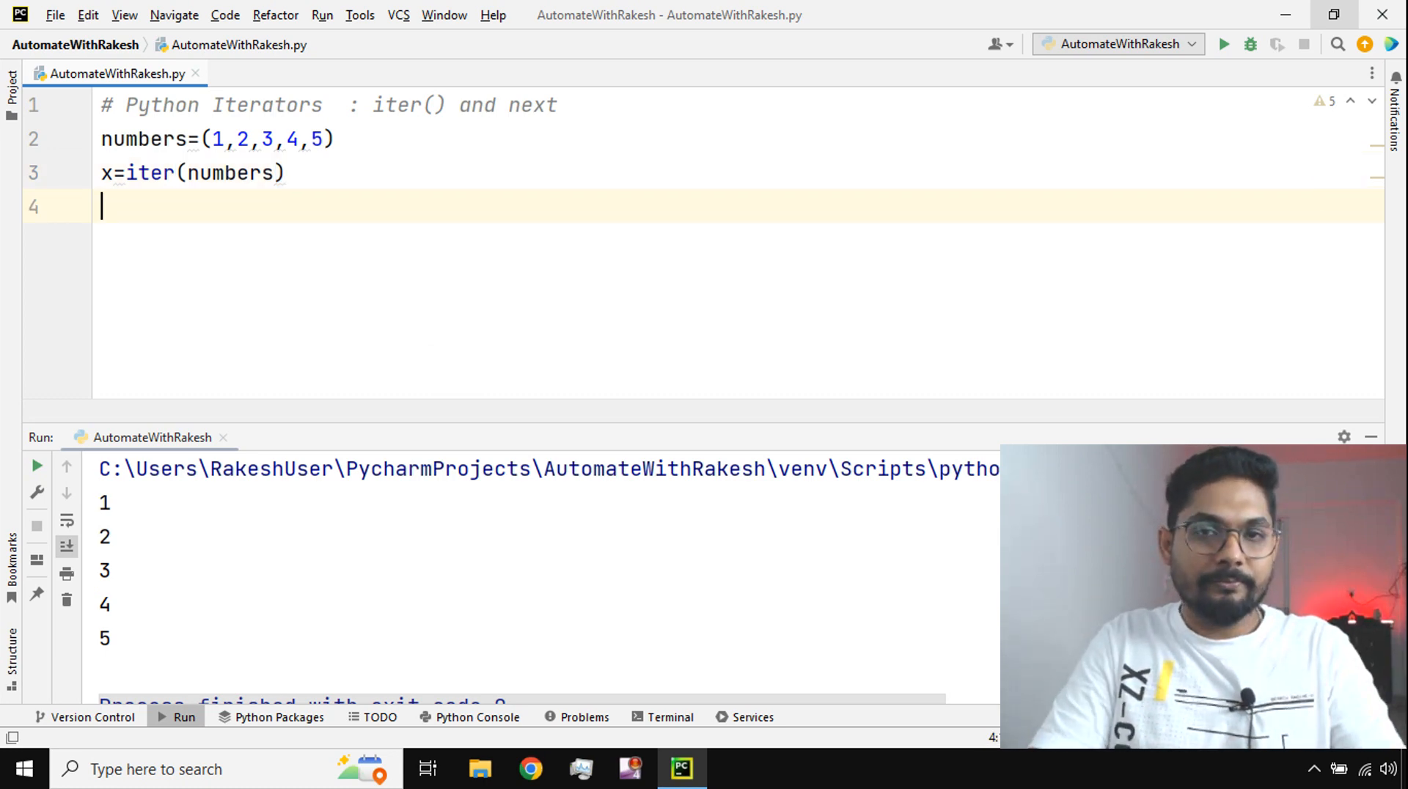
type("print")
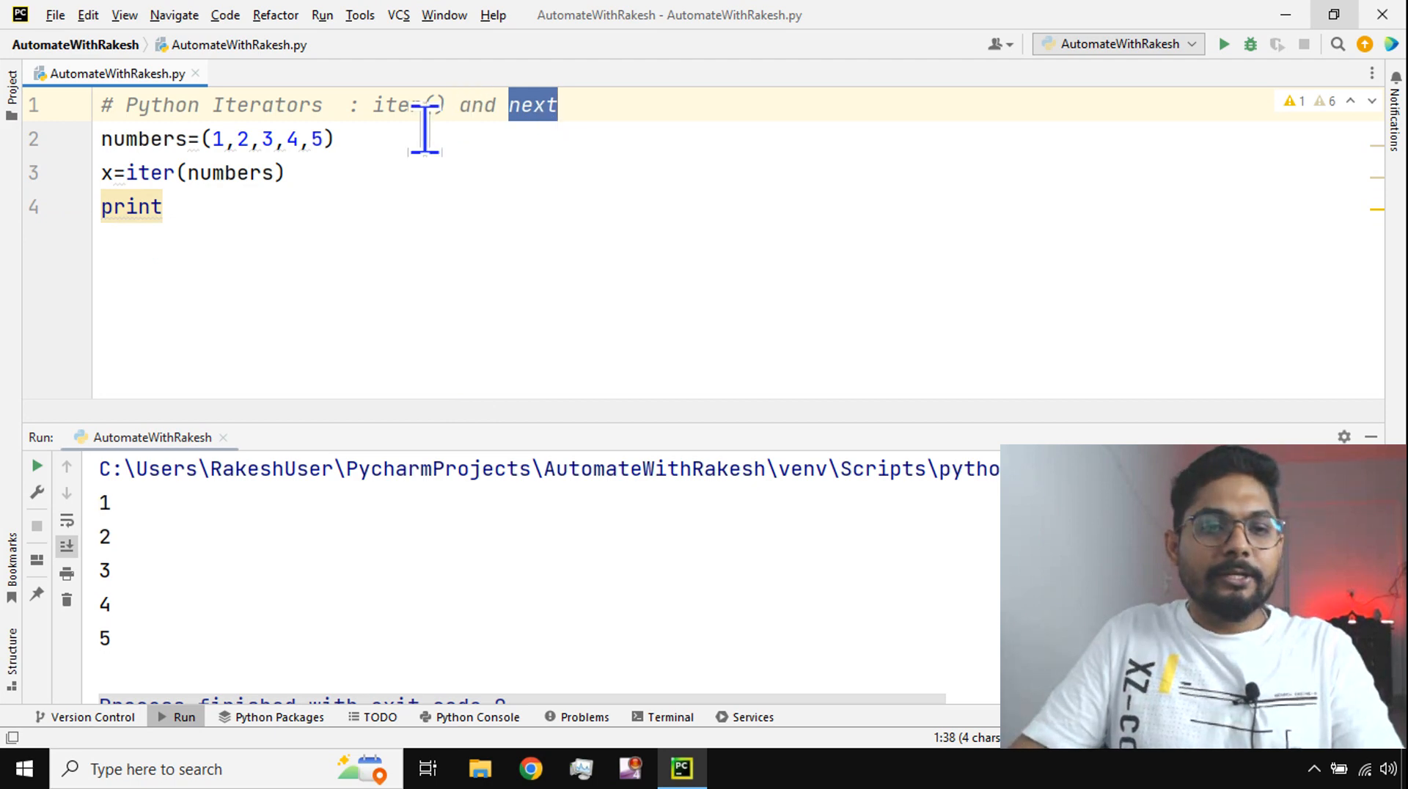
Complete print(next(x)), run to output 1, and start a second print(next()) line.
left_click(163, 206)
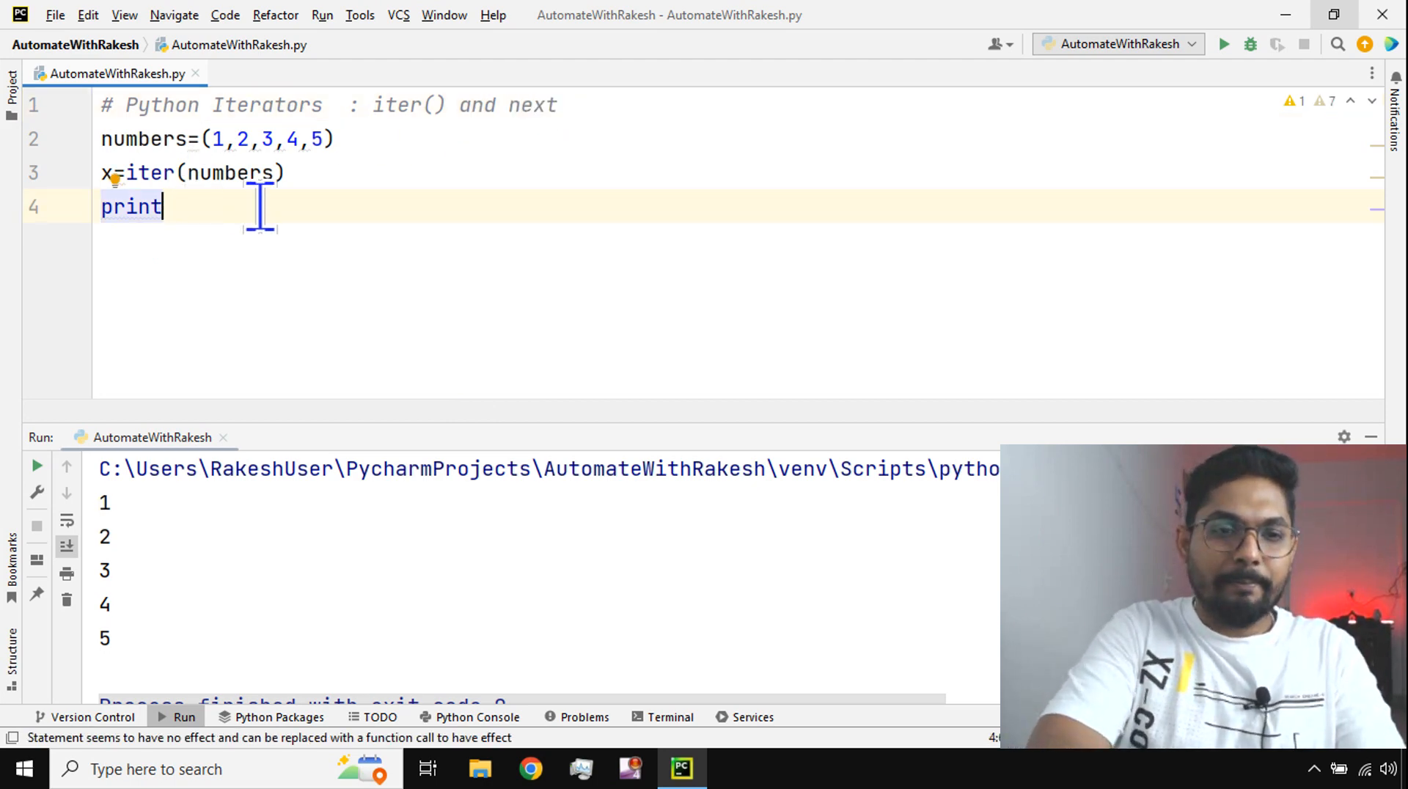
type("(next(x")
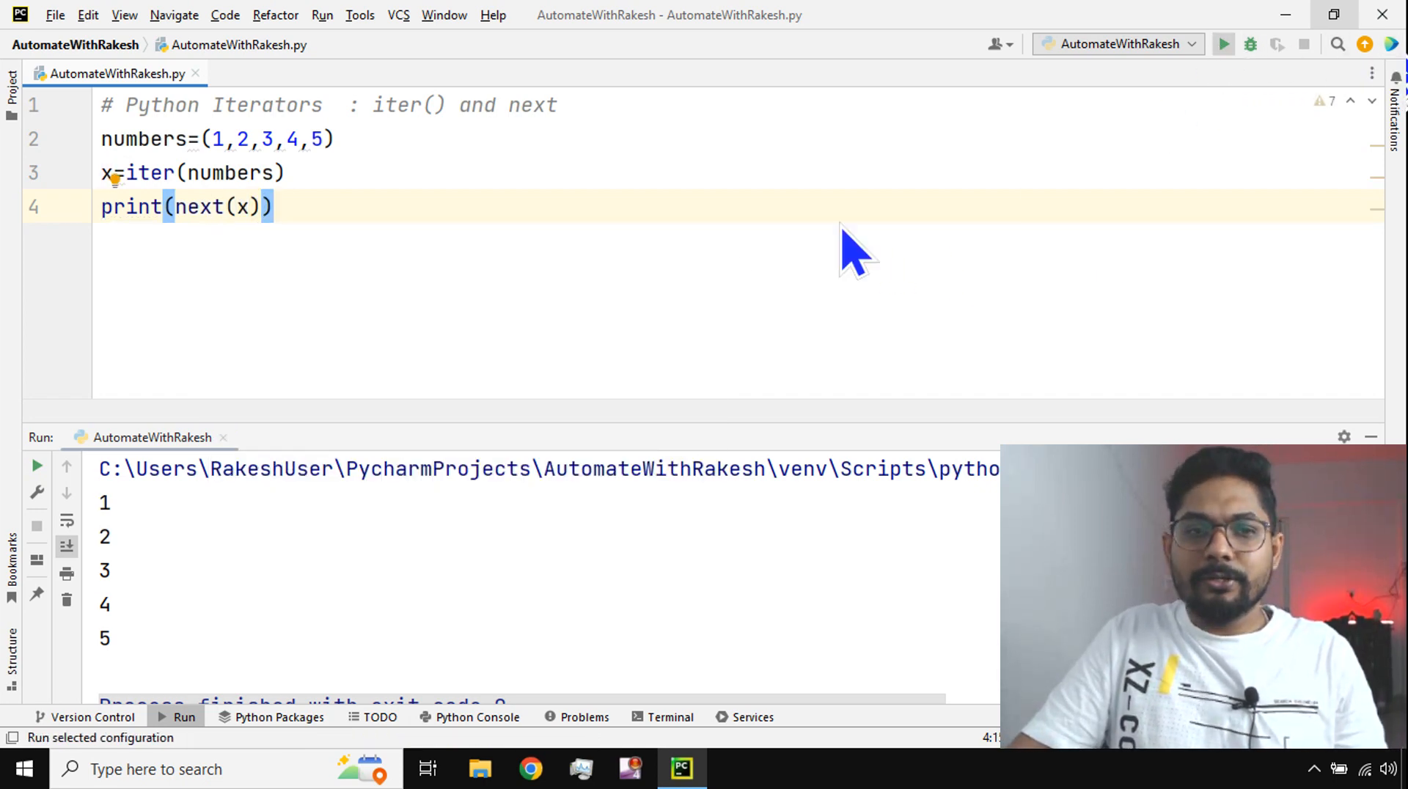
left_click(1223, 43)
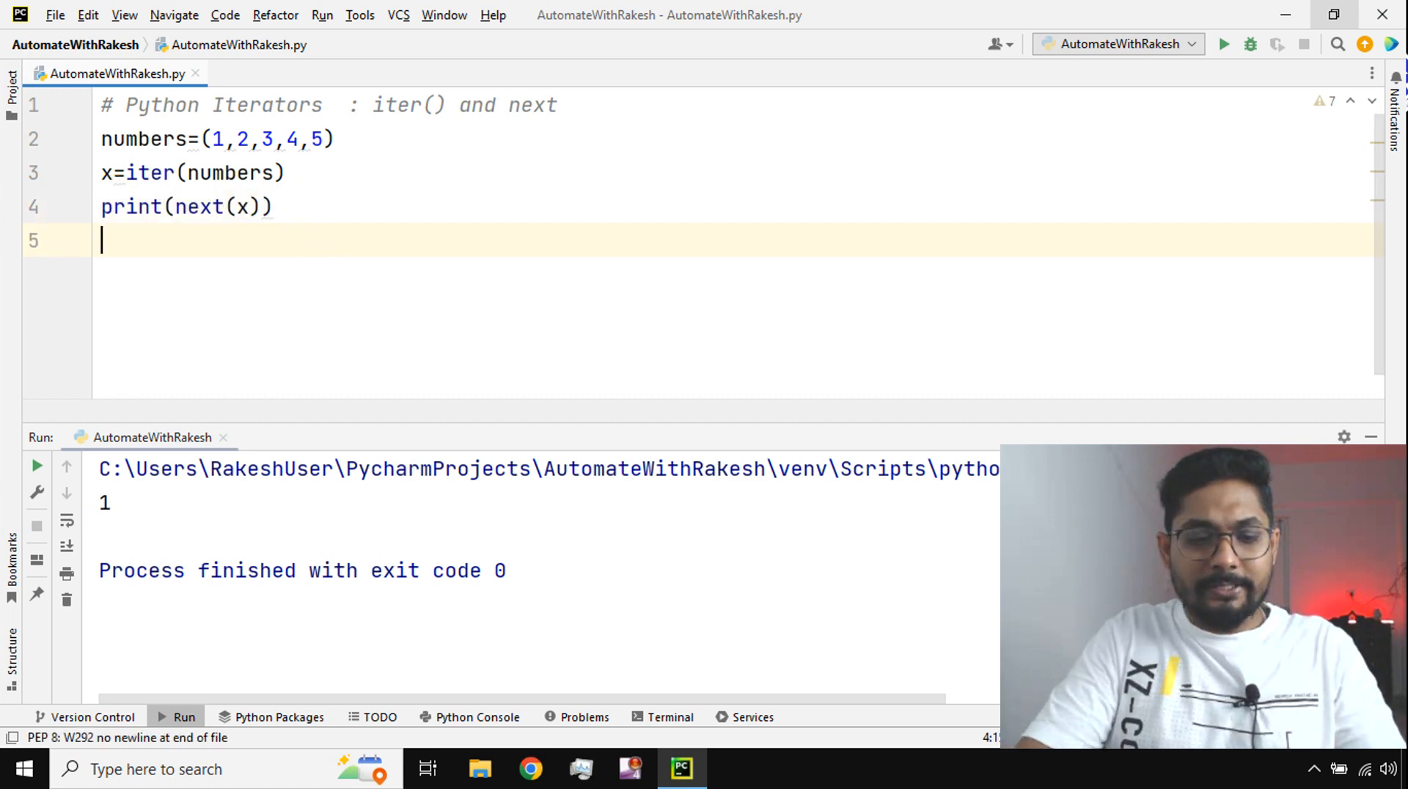
type("print(next(x))")
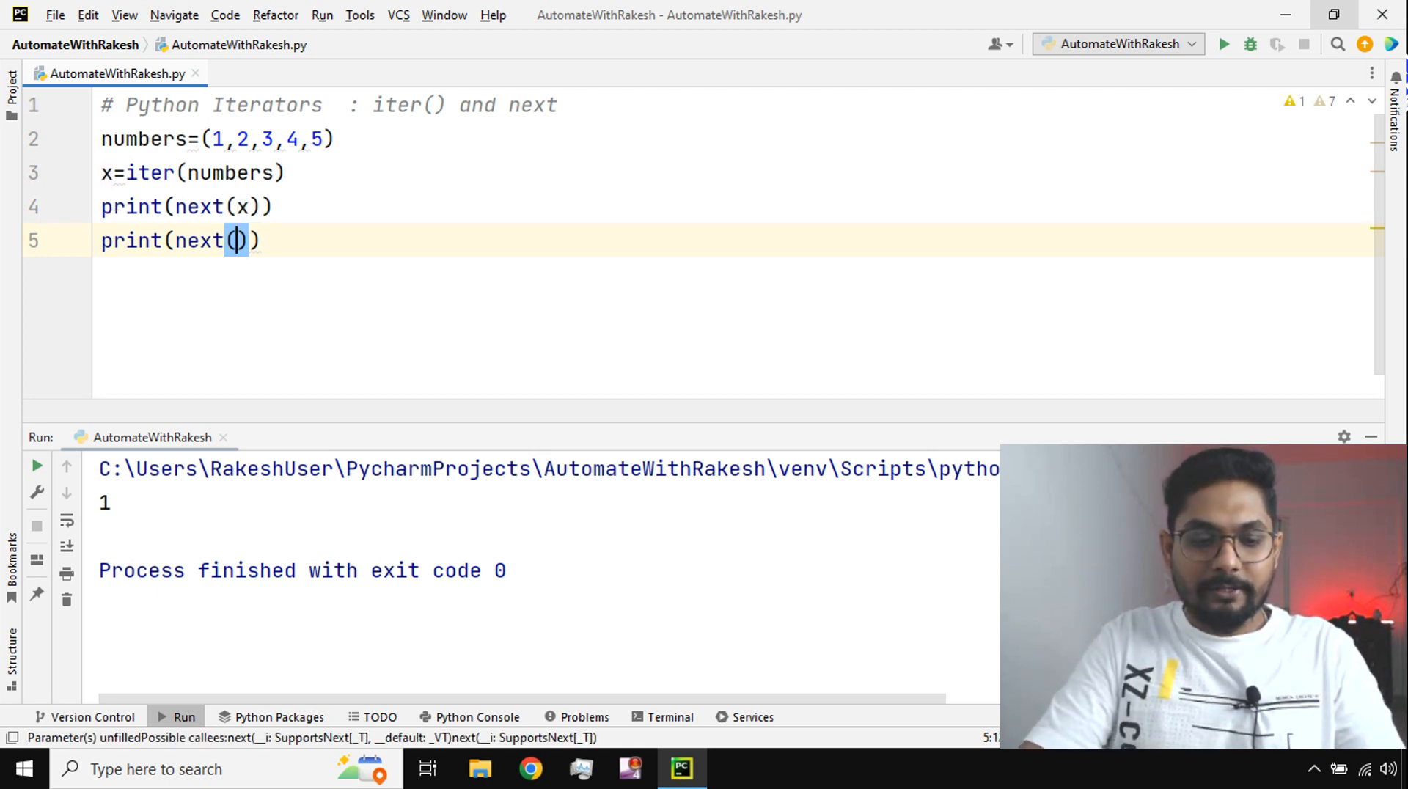
Finish the second and add a third print(next(x)), running to output 1, 2, 3.
type("x")
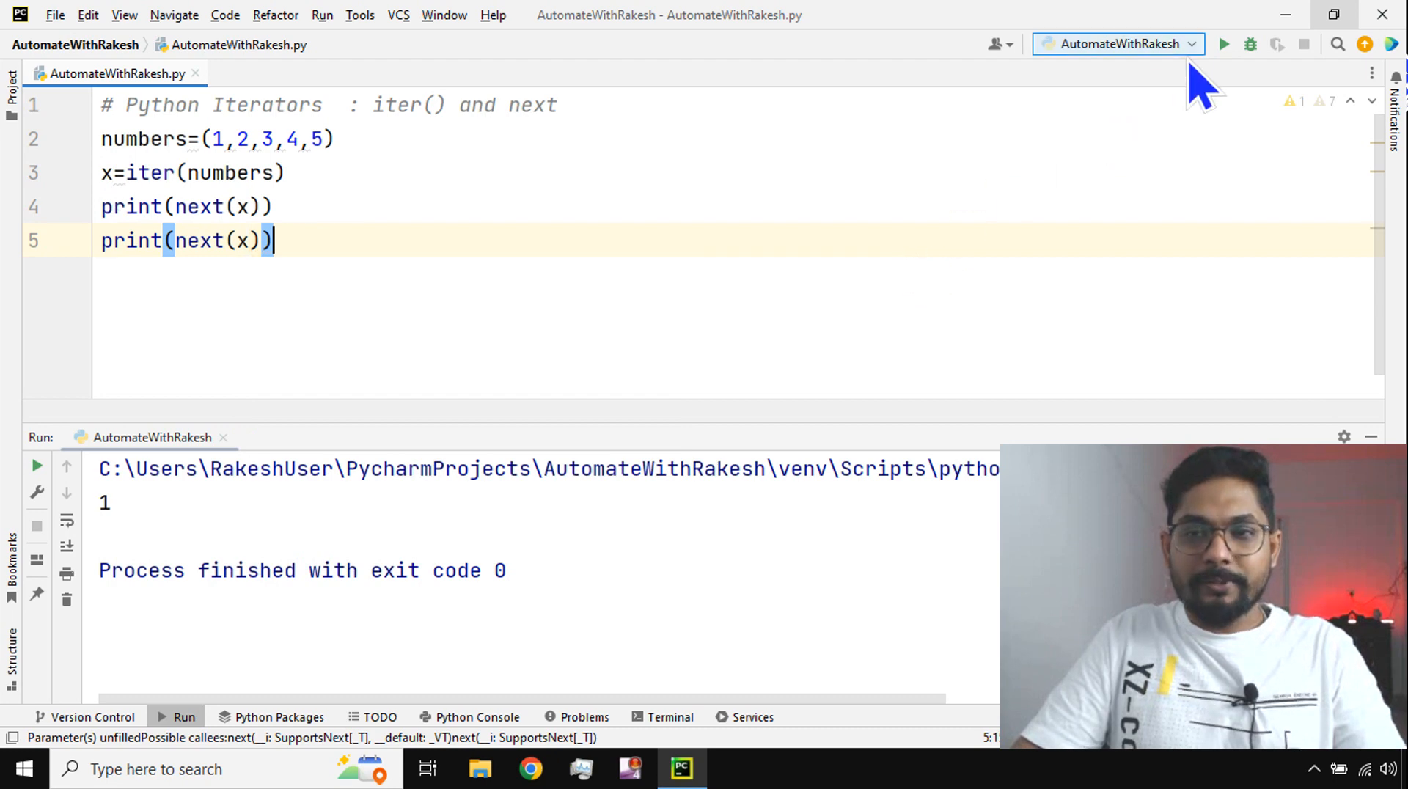
left_click(1223, 44)
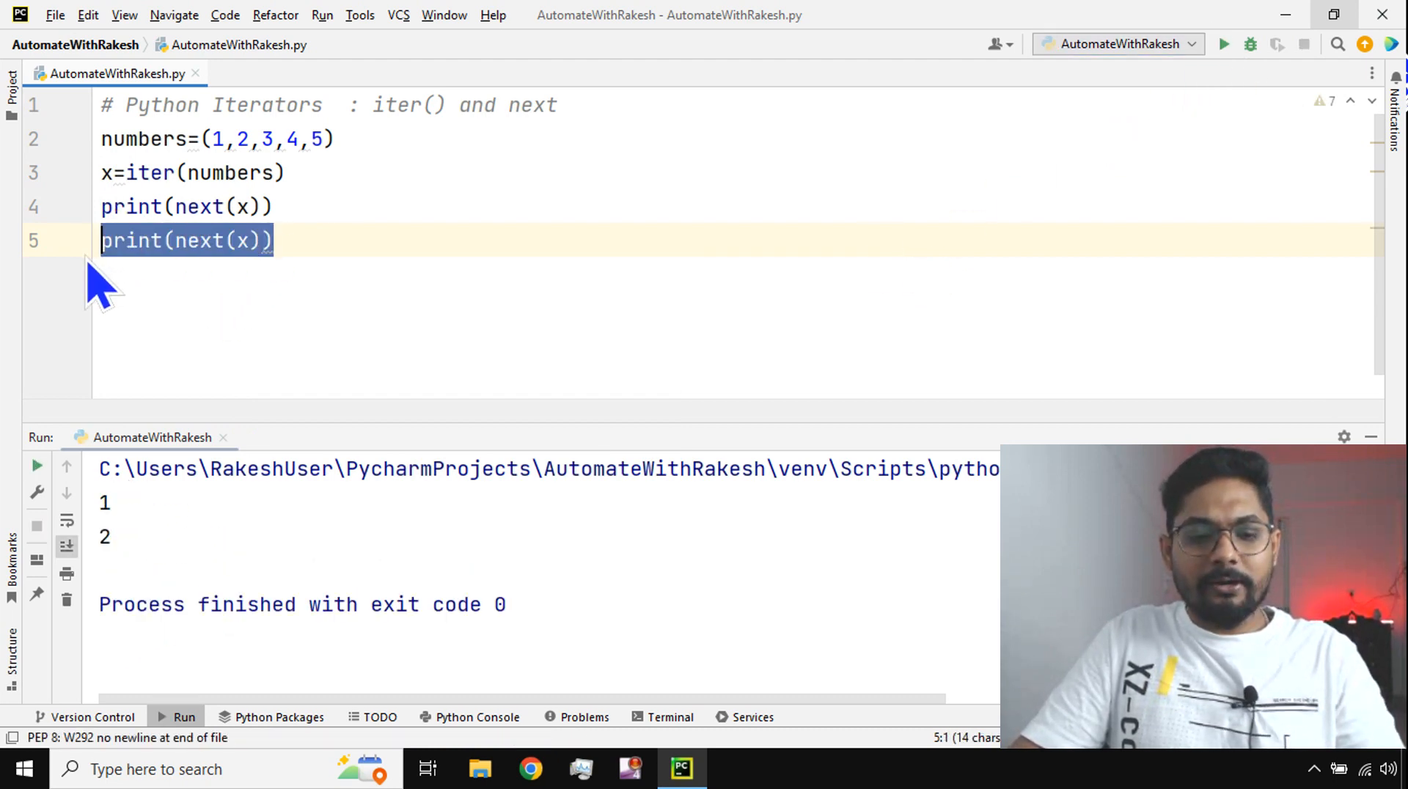
key("Enter")
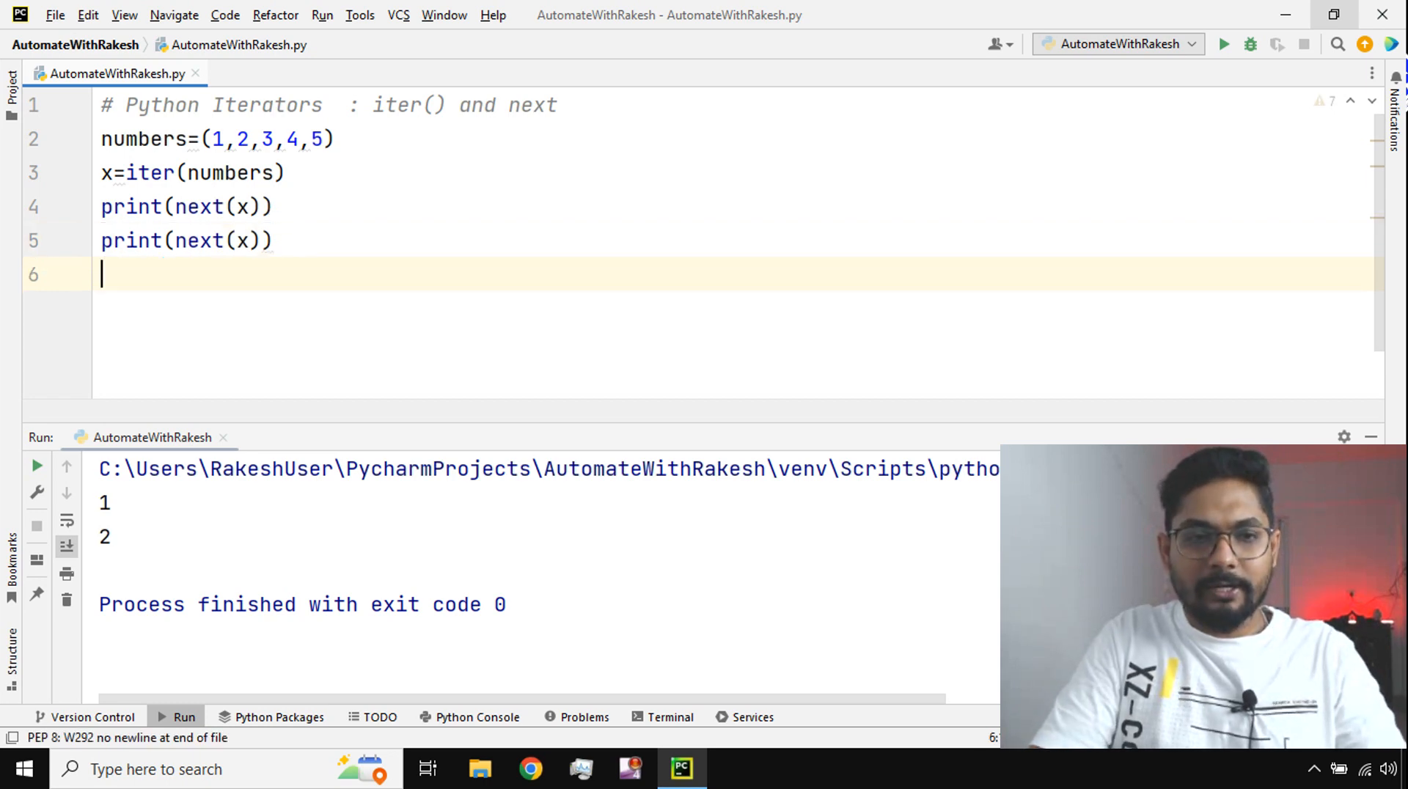
type("print(next(x))")
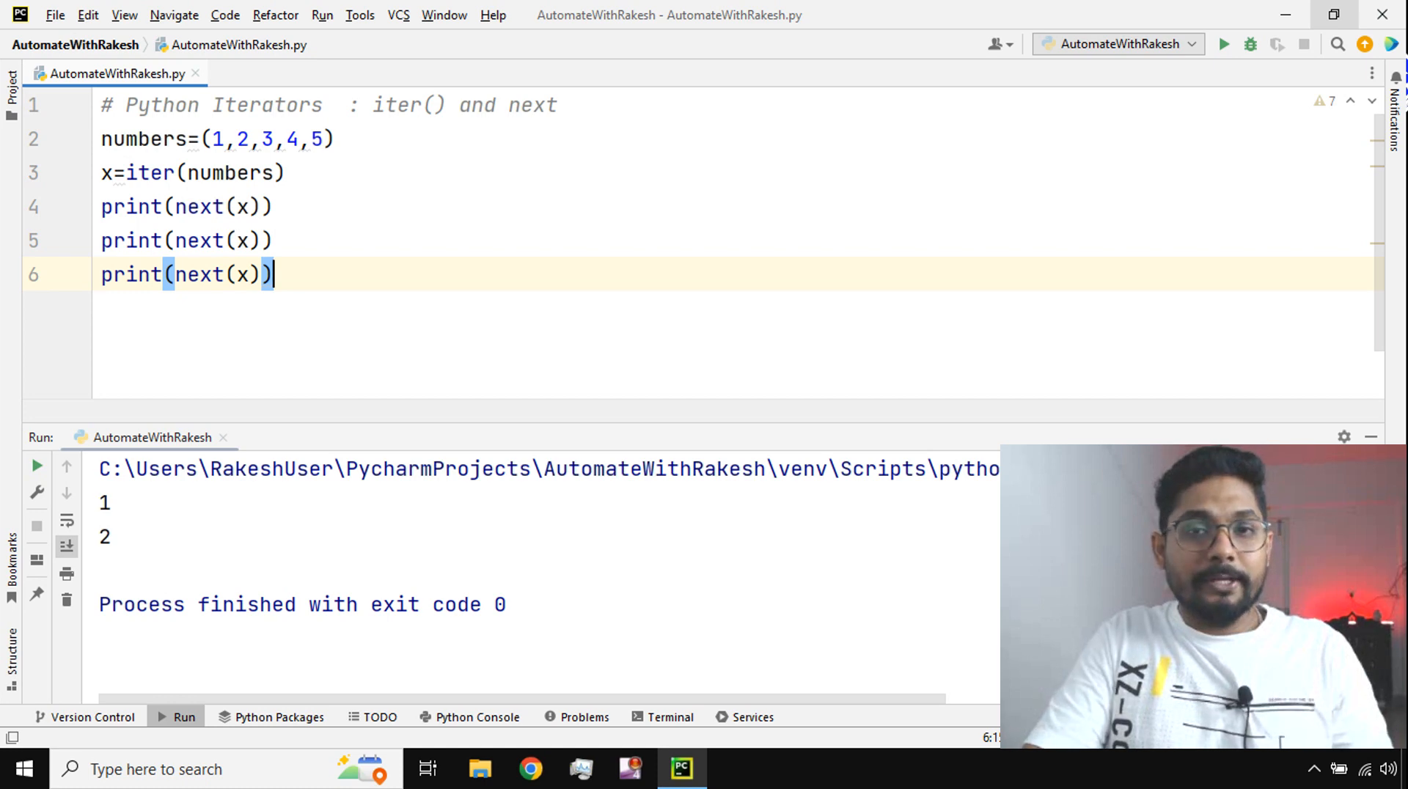
key("enter")
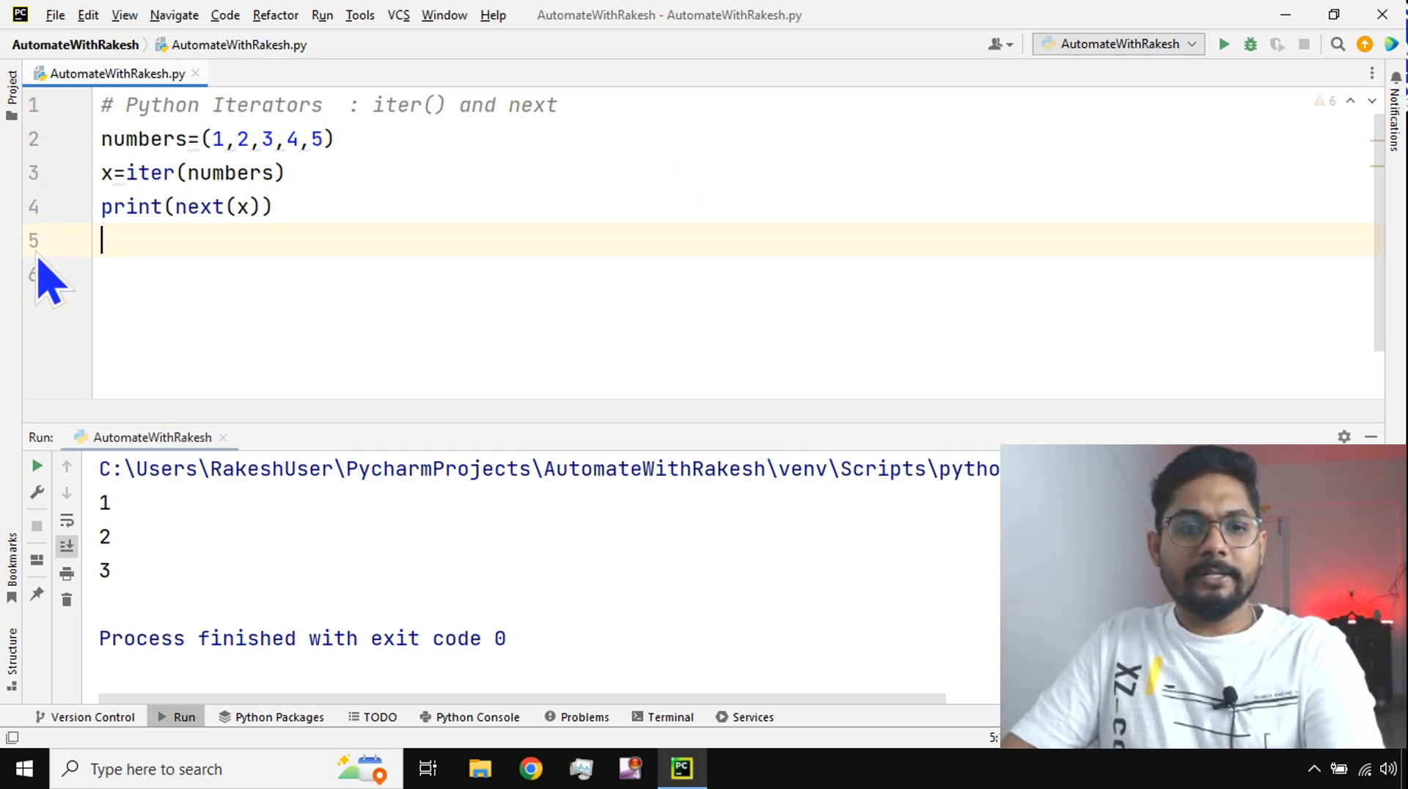
Rerun with one print(next(x)) so only 1 is output, then restore the window size.
left_click(1223, 44)
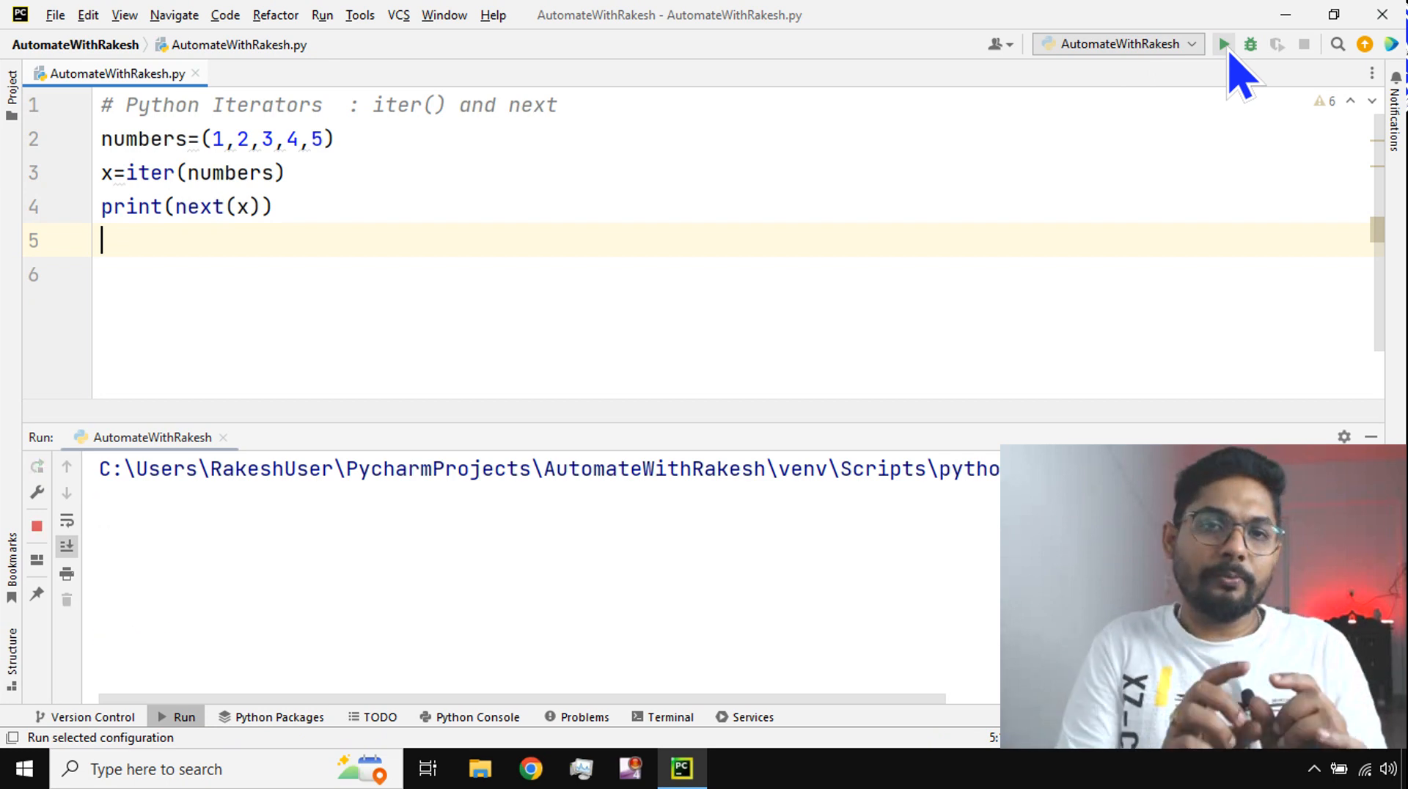
left_click(1224, 44)
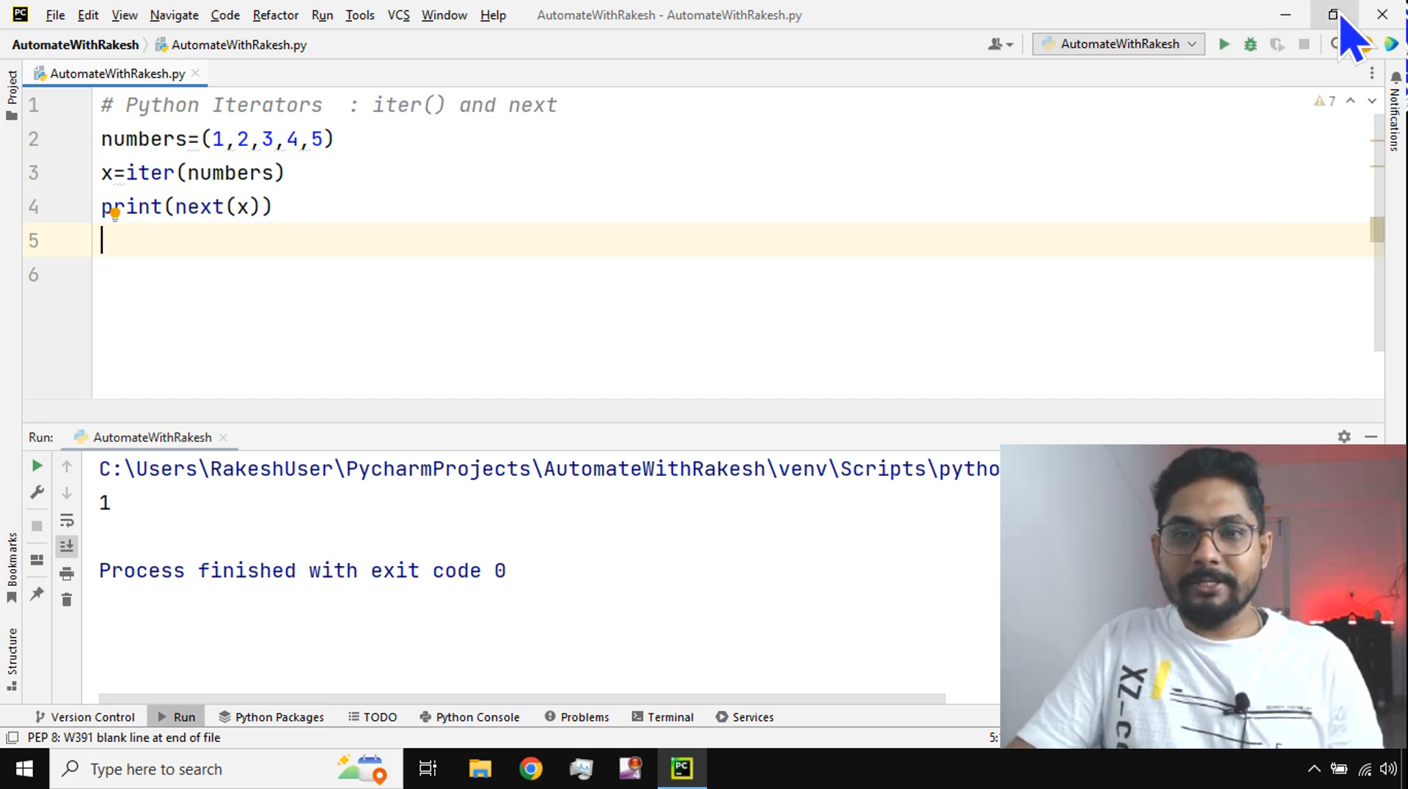
left_click(1333, 15)
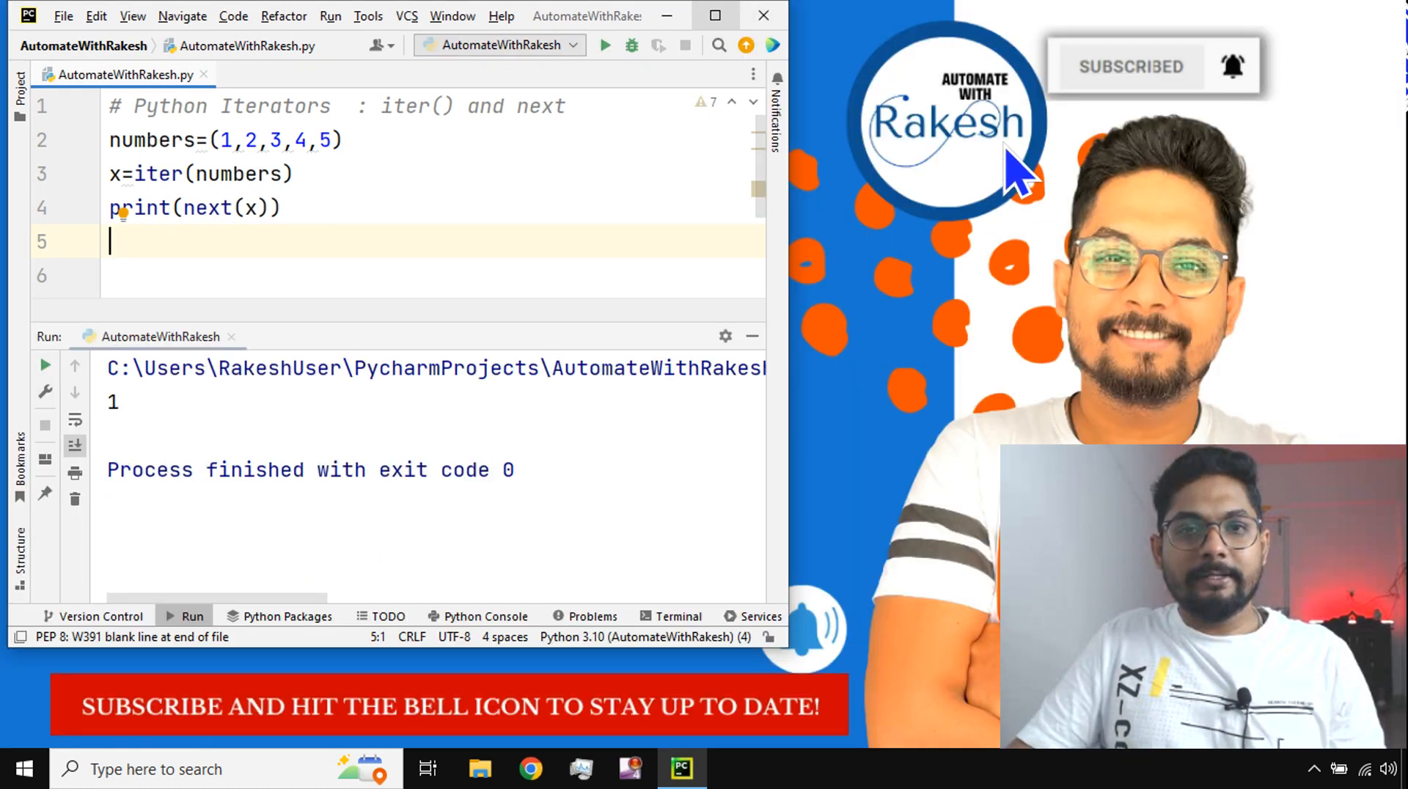